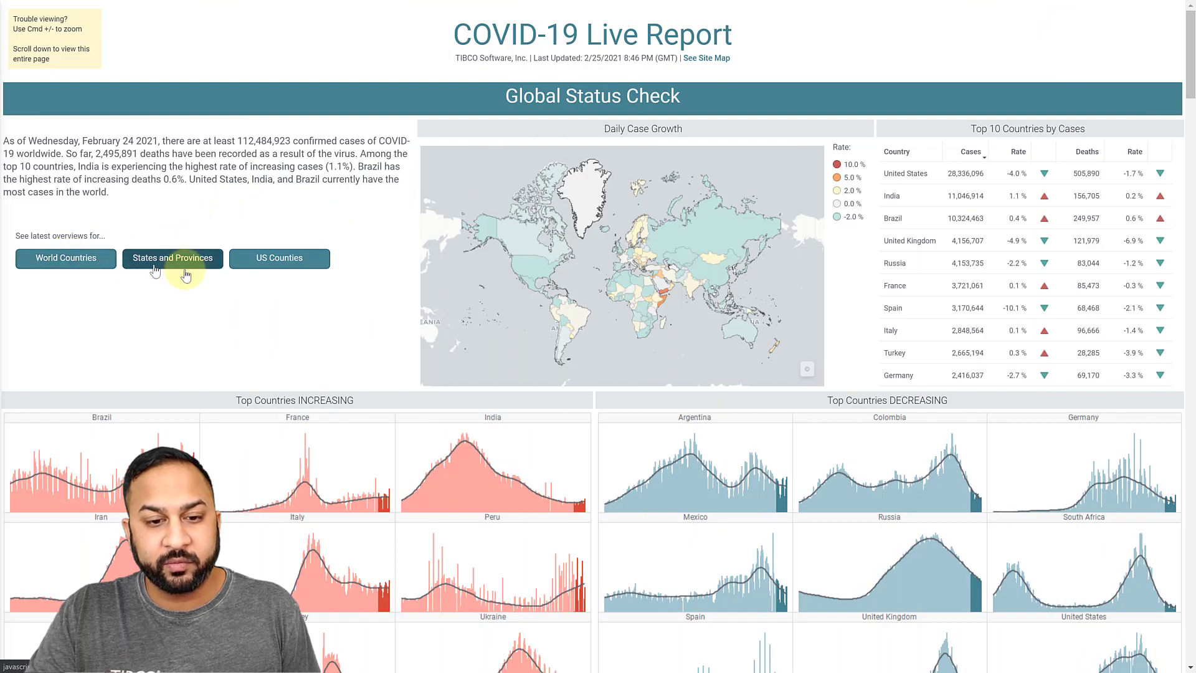
Scroll down the detailed global cases page to review the map and trends
{"action": "scroll", "scroll_direction": "down", "scroll_amount": 3}
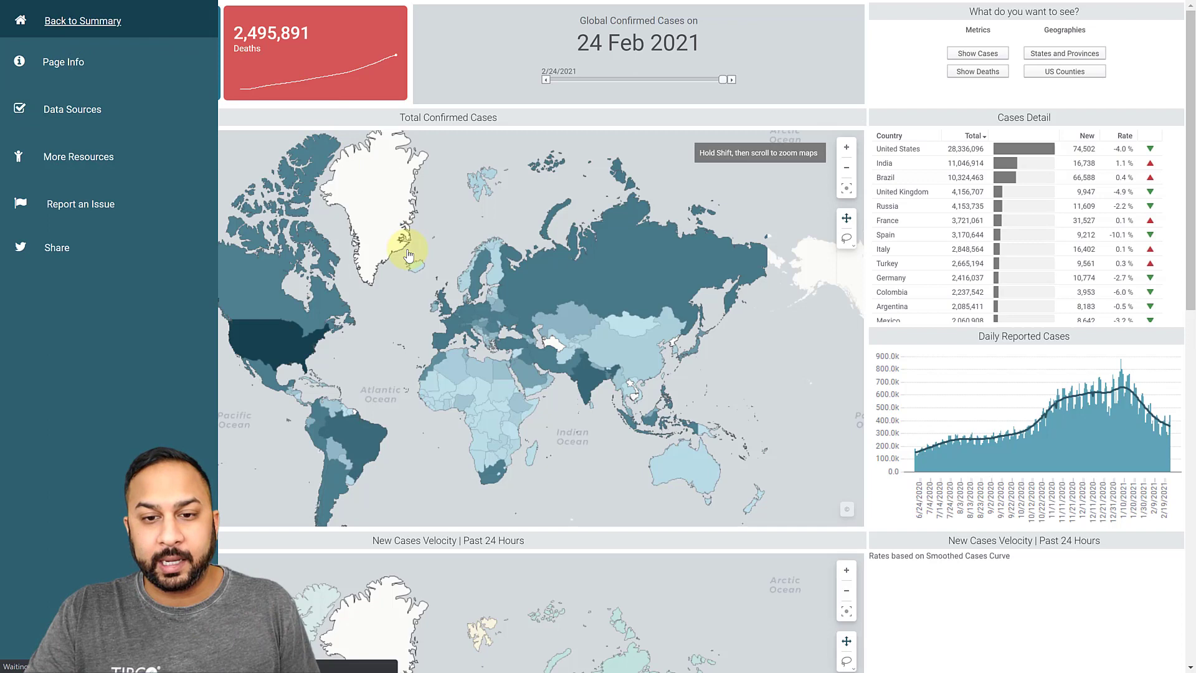
Switch to the AutoML analysis and bring up its text area's HTML source
{"action": "left_click", "coordinate": [82, 22]}
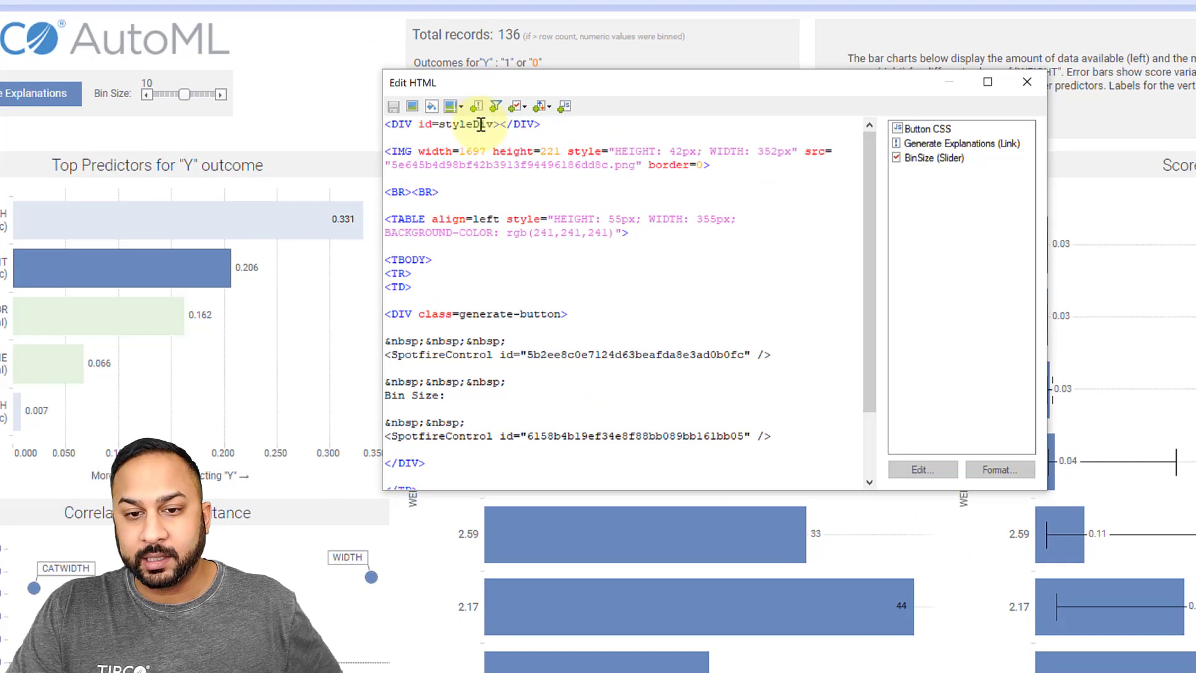
Open the Button CSS script from the script list and scroll through its generate-button styles
{"action": "left_click", "coordinate": [927, 129]}
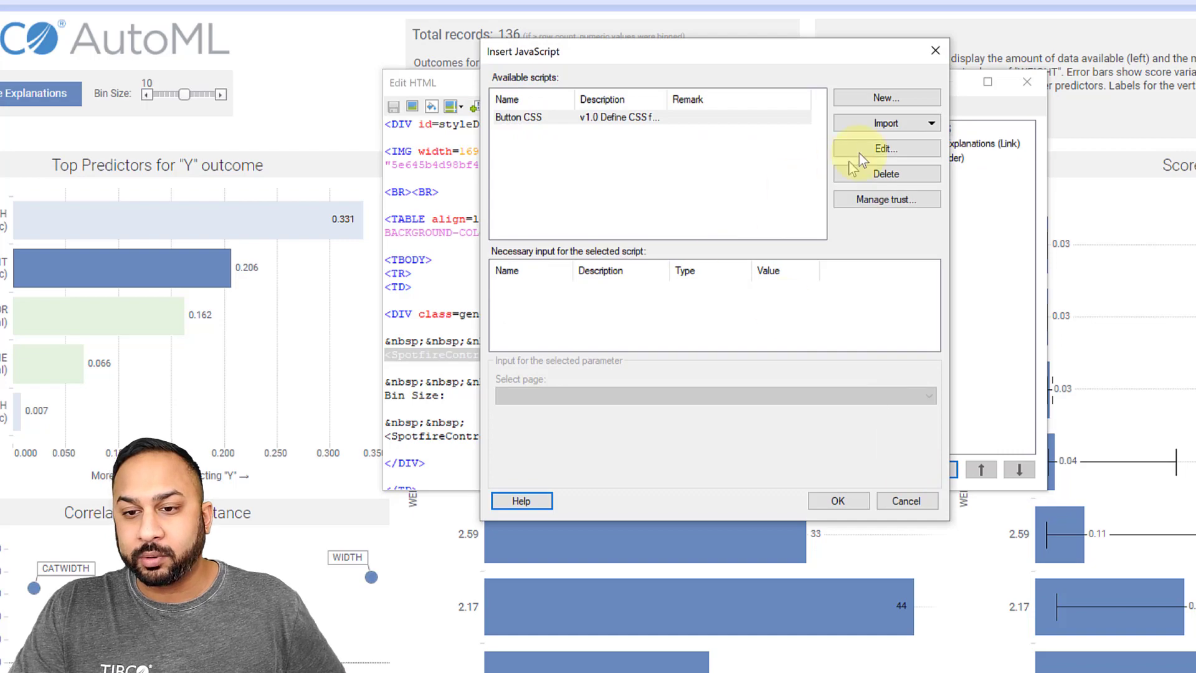
{"action": "left_click", "coordinate": [886, 148]}
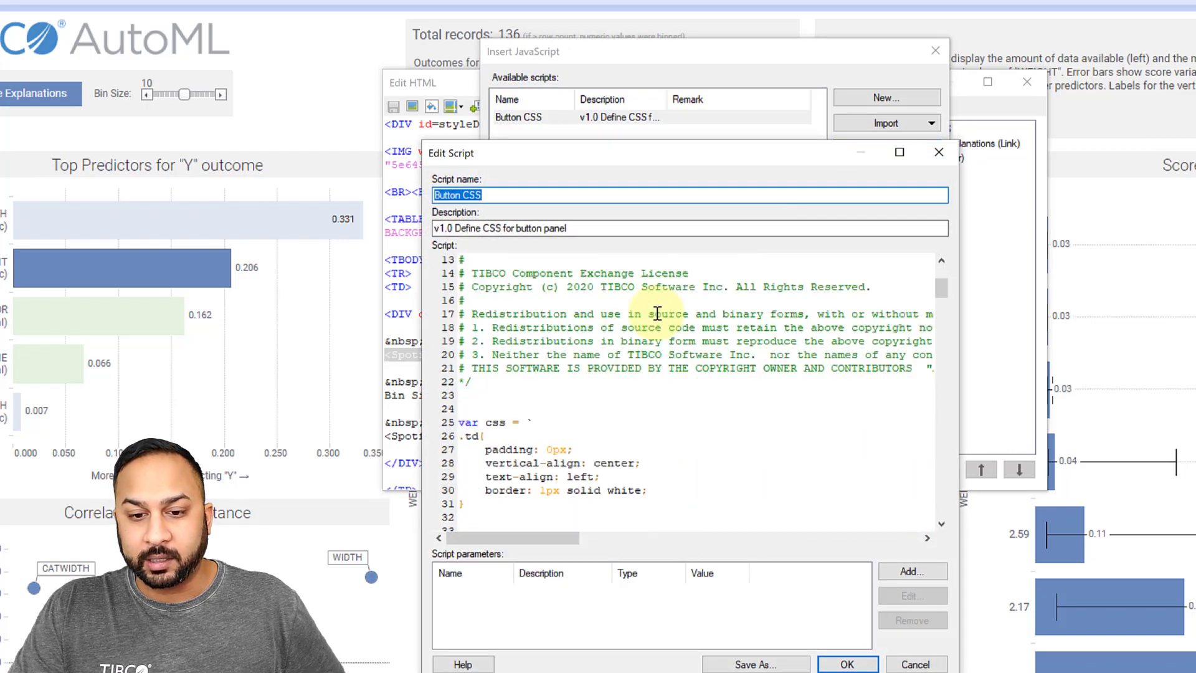
{"action": "scroll", "scroll_direction": "down", "scroll_amount": 3}
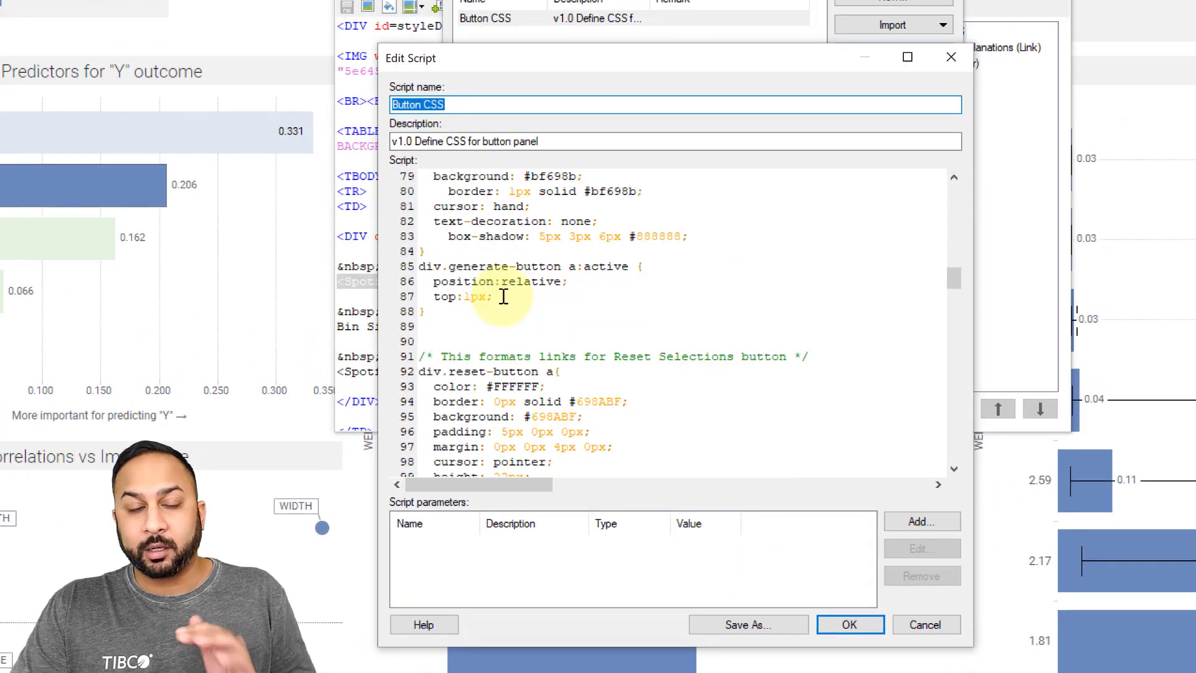
{"action": "scroll", "scroll_direction": "down", "scroll_amount": 3}
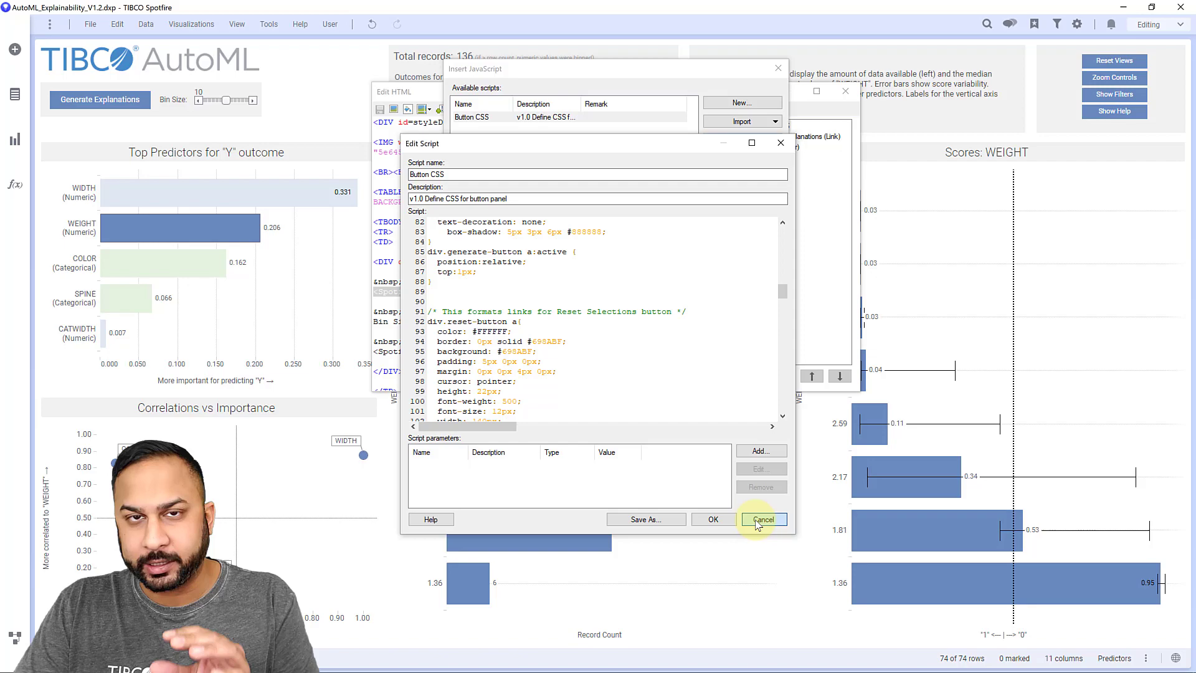
Cancel the script editor and reopen Button CSS from the script list, showing its header comments
{"action": "left_click", "coordinate": [763, 520]}
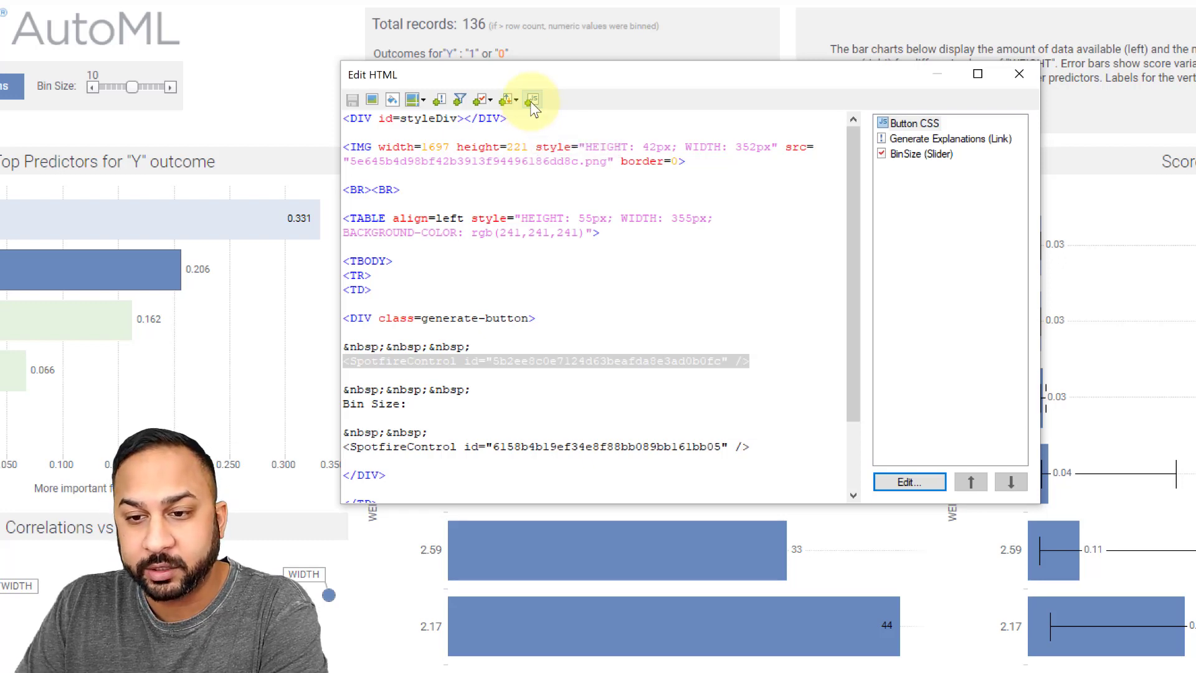
{"action": "left_click", "coordinate": [916, 124]}
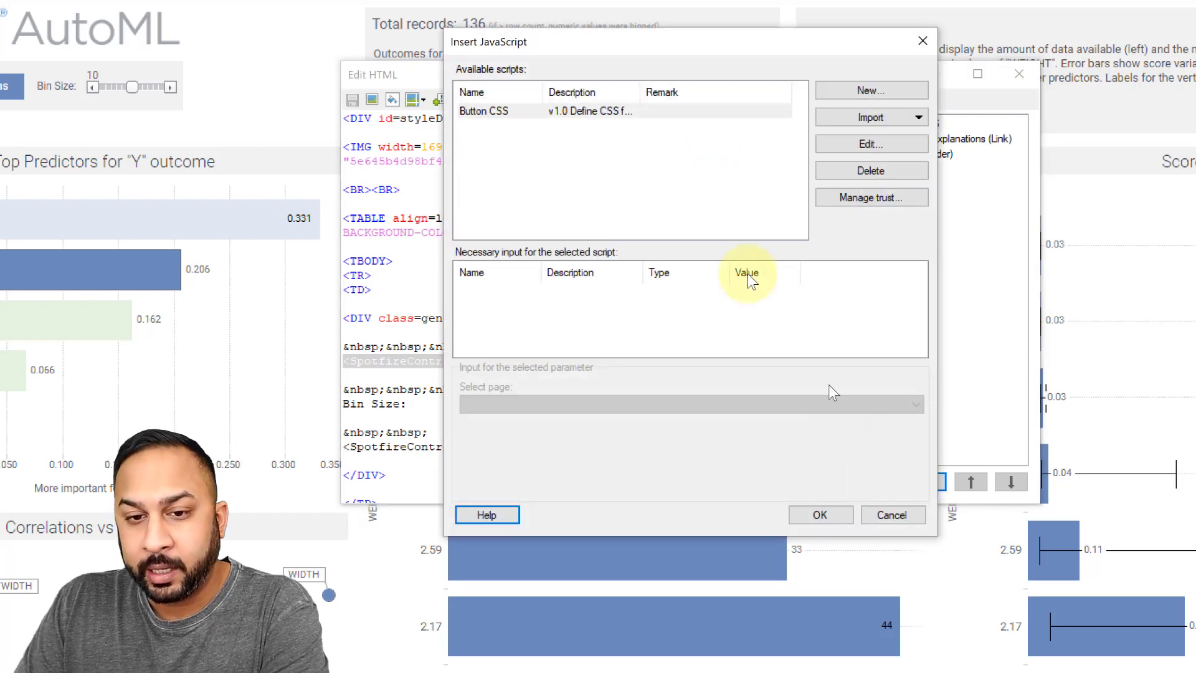
{"action": "mouse_move", "coordinate": [569, 118]}
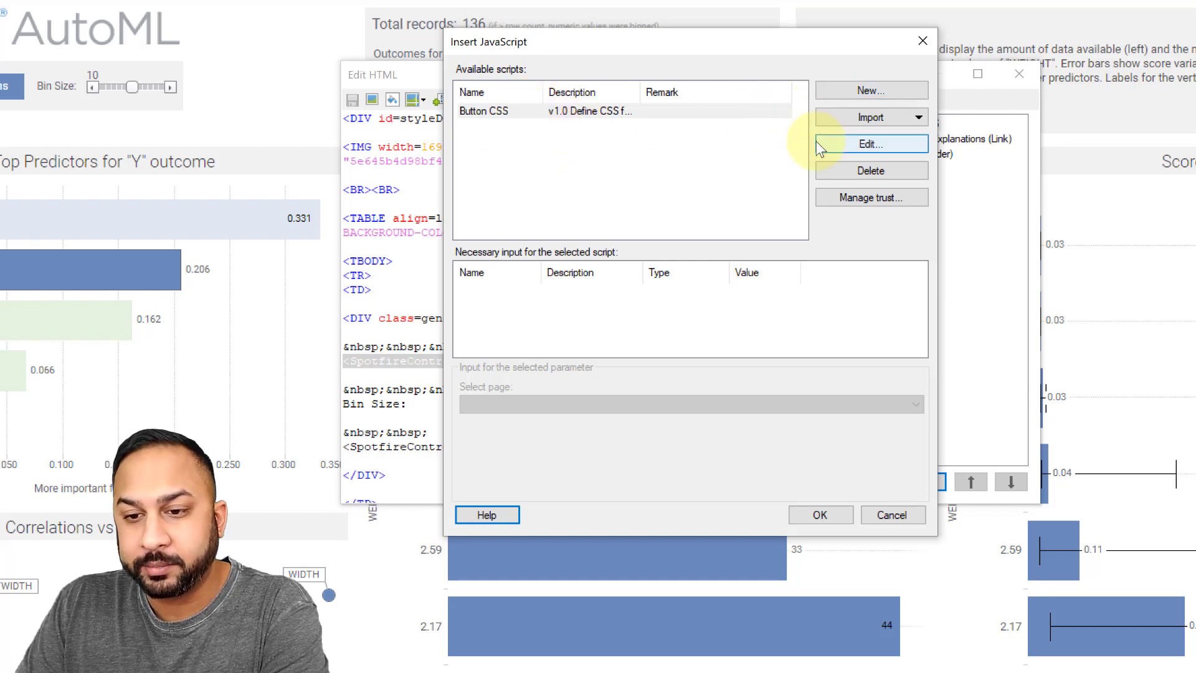
{"action": "left_click", "coordinate": [871, 117]}
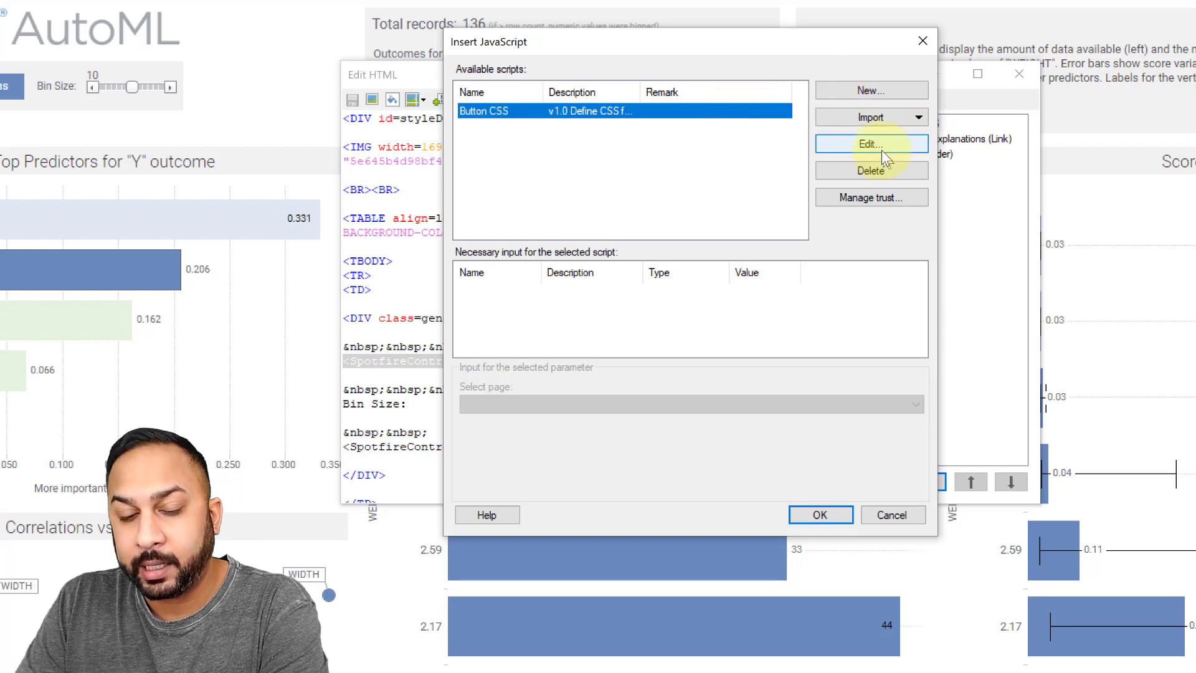
{"action": "left_click", "coordinate": [870, 144]}
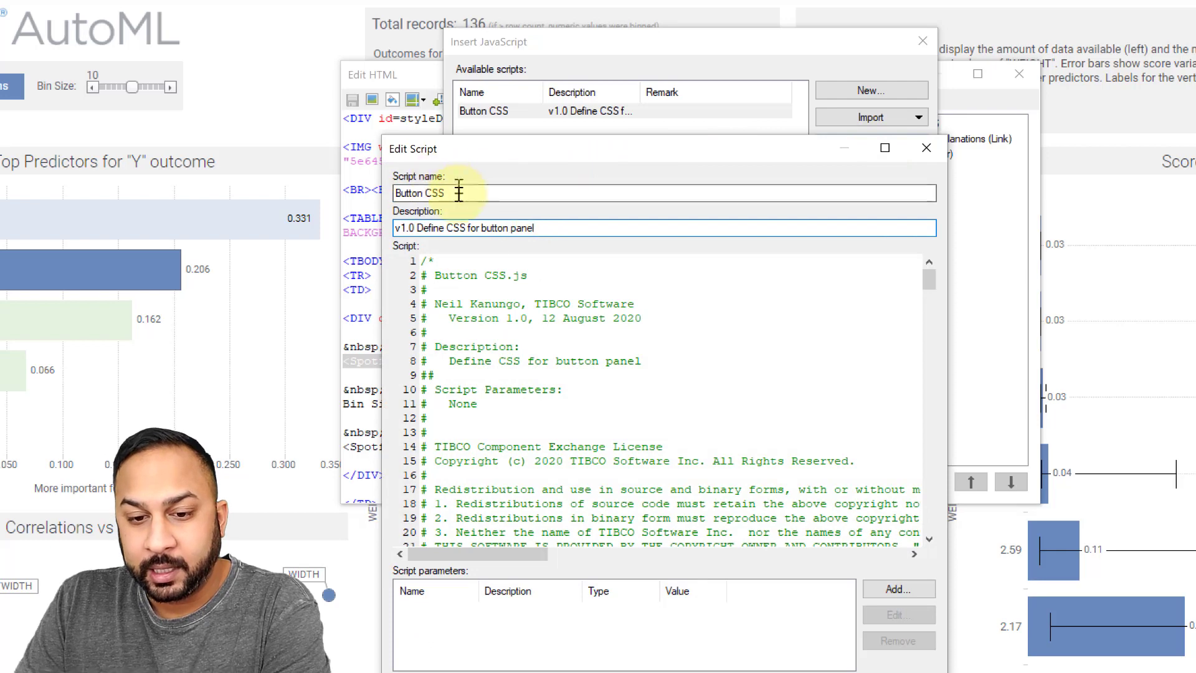
{"action": "scroll", "scroll_direction": "down", "scroll_amount": 3}
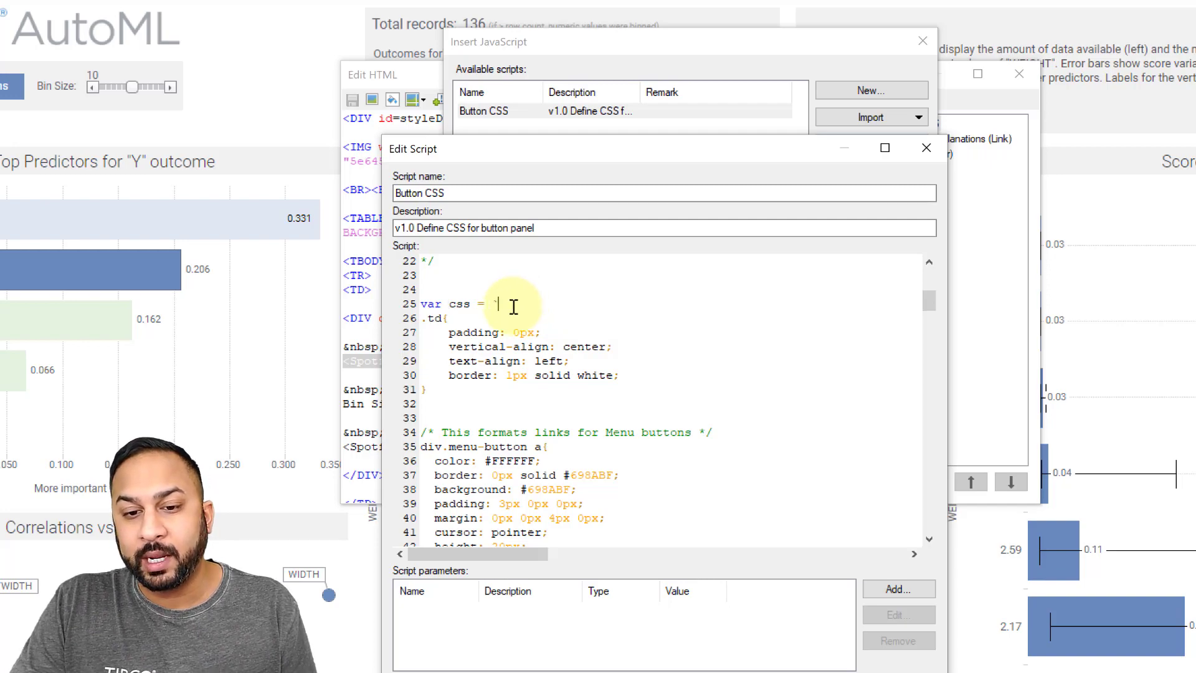
{"action": "scroll", "scroll_direction": "down", "scroll_amount": 3}
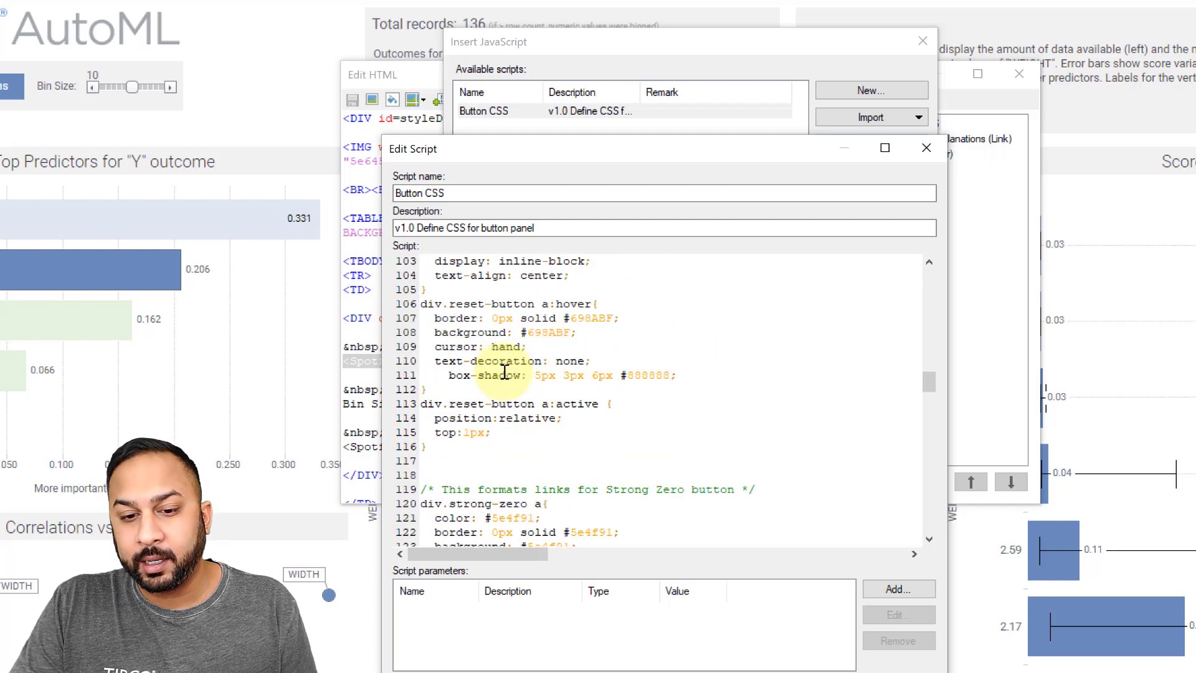
{"action": "scroll", "scroll_direction": "down", "scroll_amount": 3}
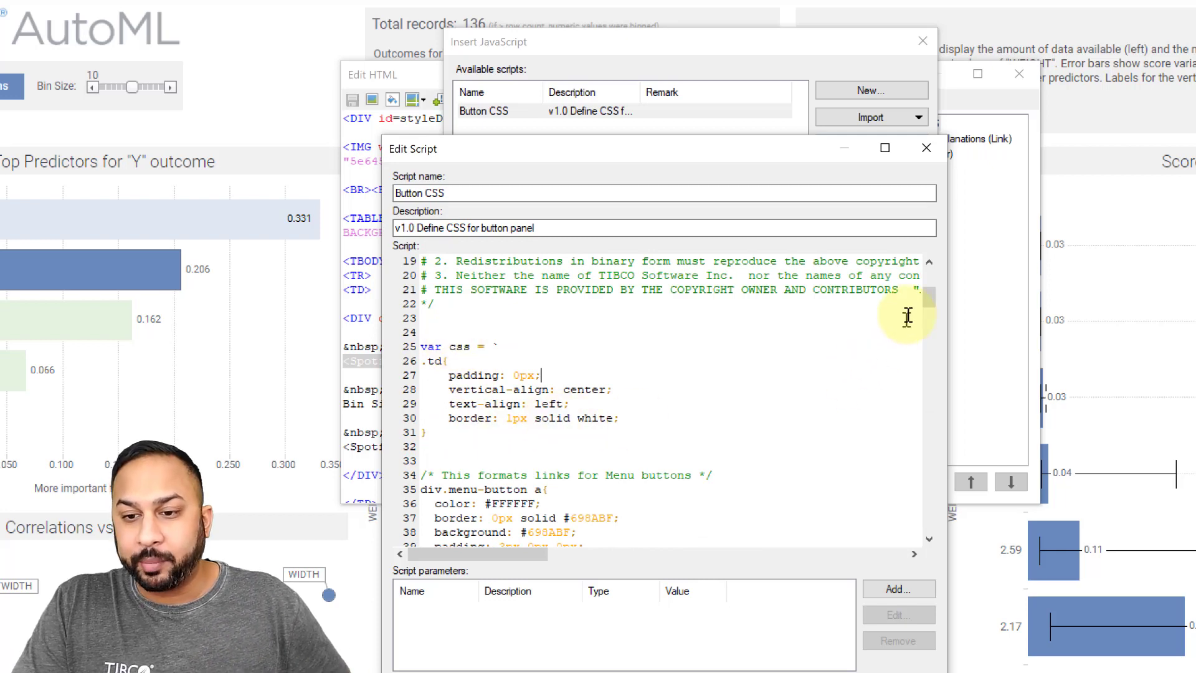
{"action": "scroll", "scroll_direction": "down", "scroll_amount": 3}
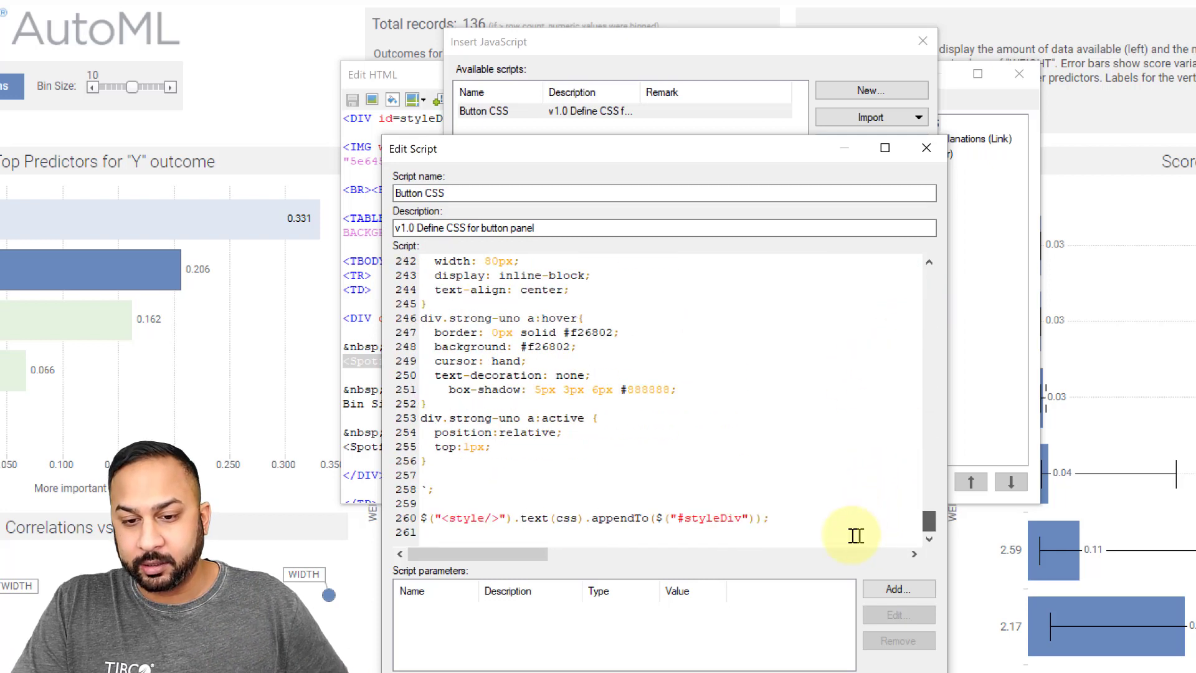
{"action": "double_click", "coordinate": [564, 518]}
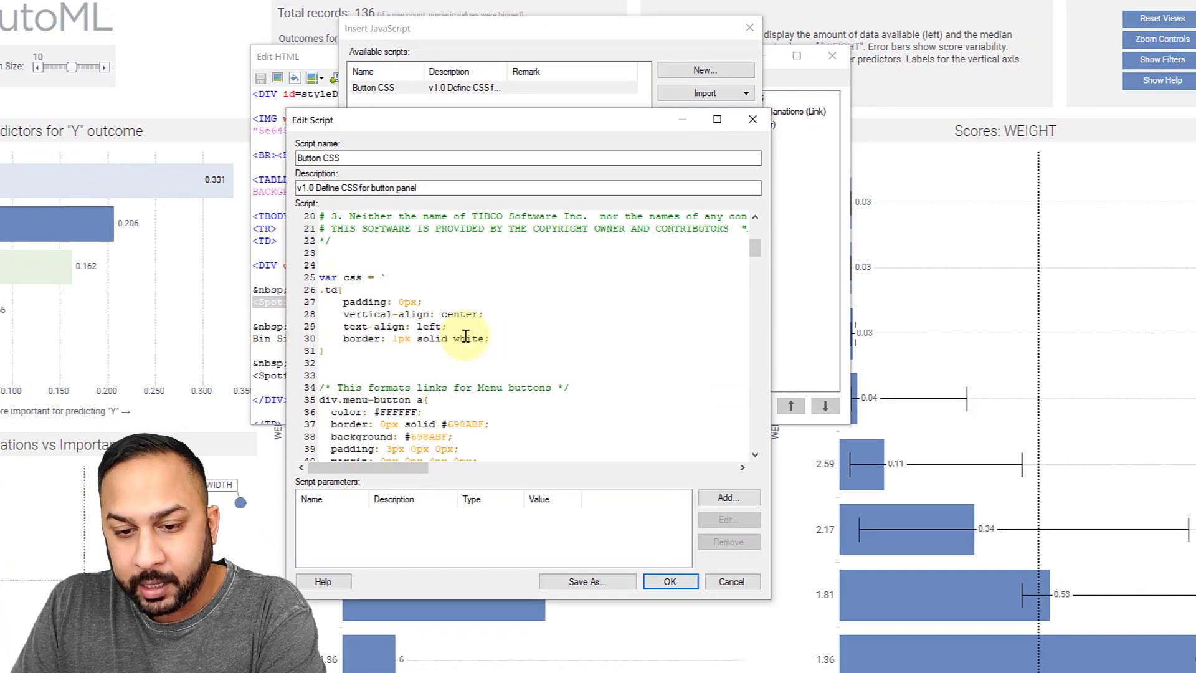
{"action": "scroll", "scroll_direction": "down", "scroll_amount": 3}
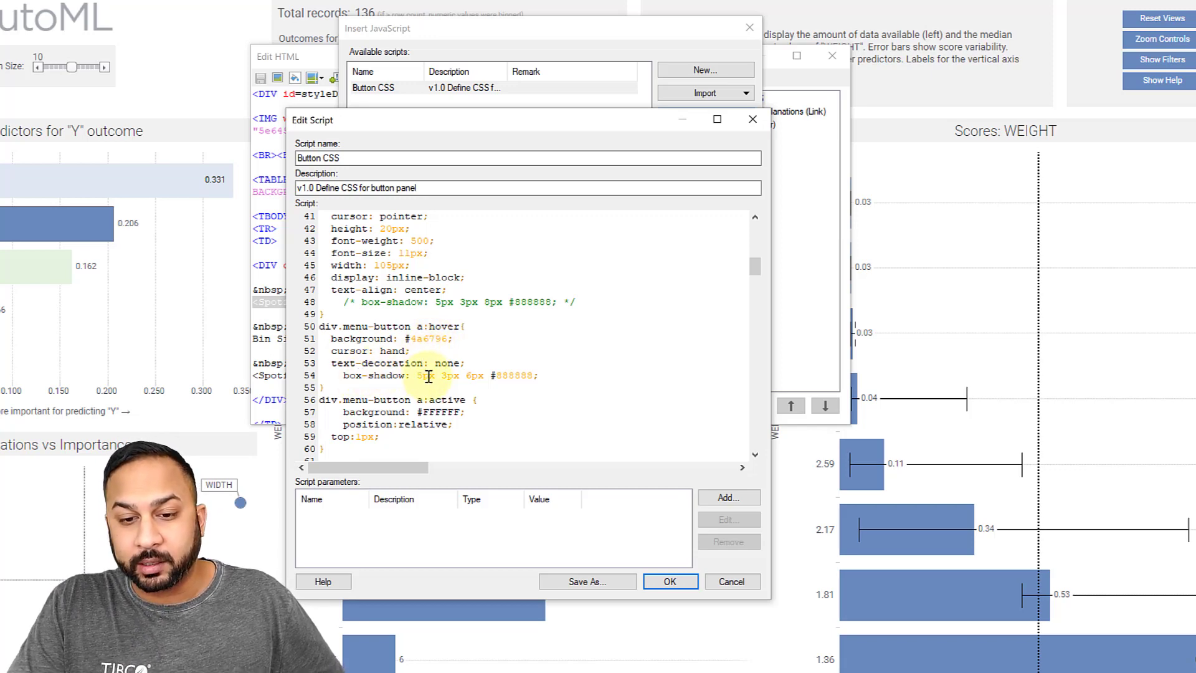
{"action": "scroll", "scroll_direction": "down", "scroll_amount": 3}
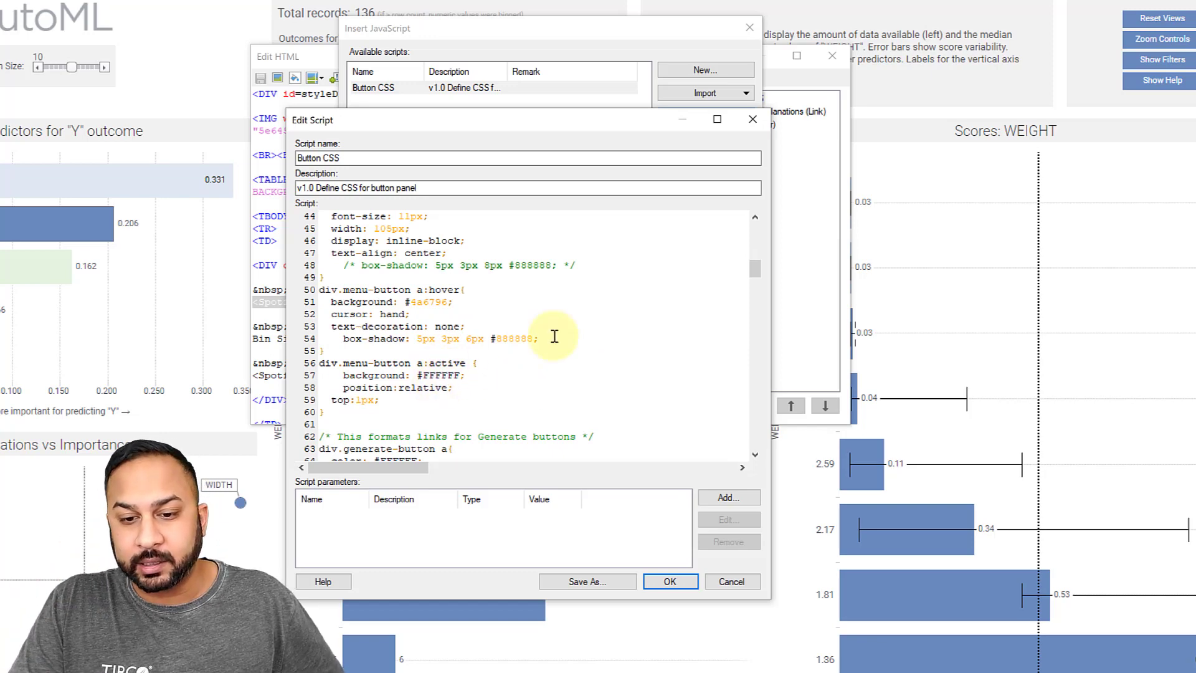
{"action": "scroll", "scroll_direction": "down", "scroll_amount": 3}
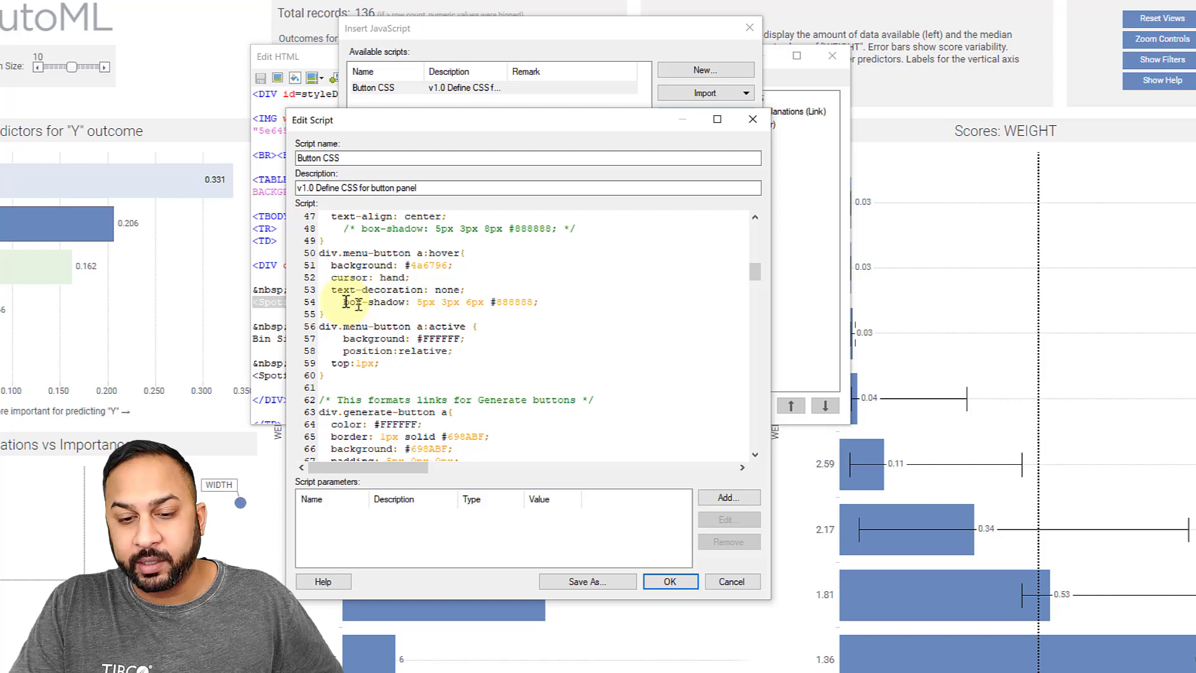
{"action": "scroll", "scroll_direction": "down", "scroll_amount": 3}
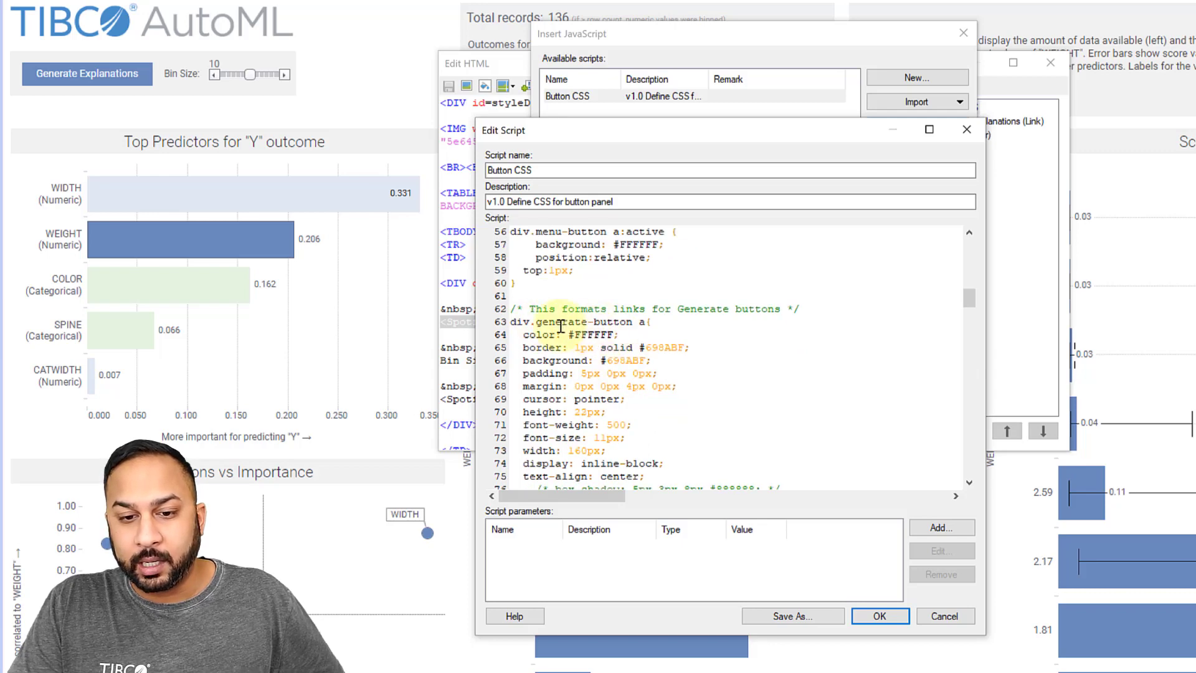
{"action": "scroll", "scroll_direction": "down", "scroll_amount": 3}
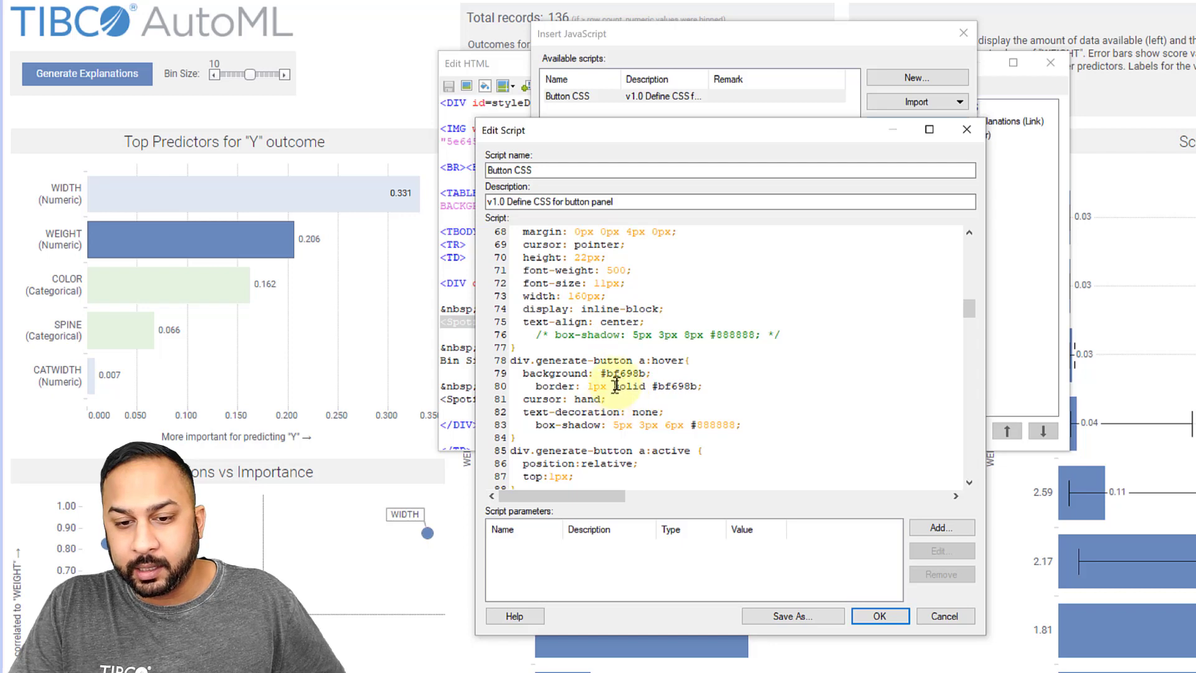
{"action": "double_click", "coordinate": [623, 372]}
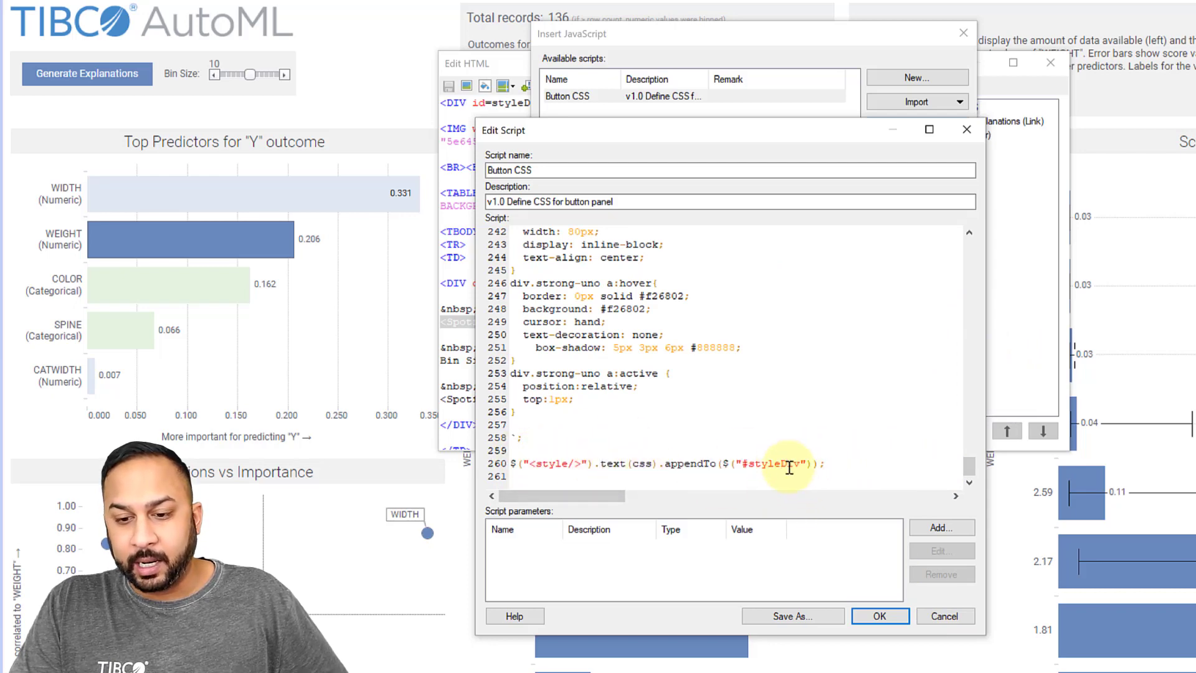
{"action": "left_click", "coordinate": [880, 615]}
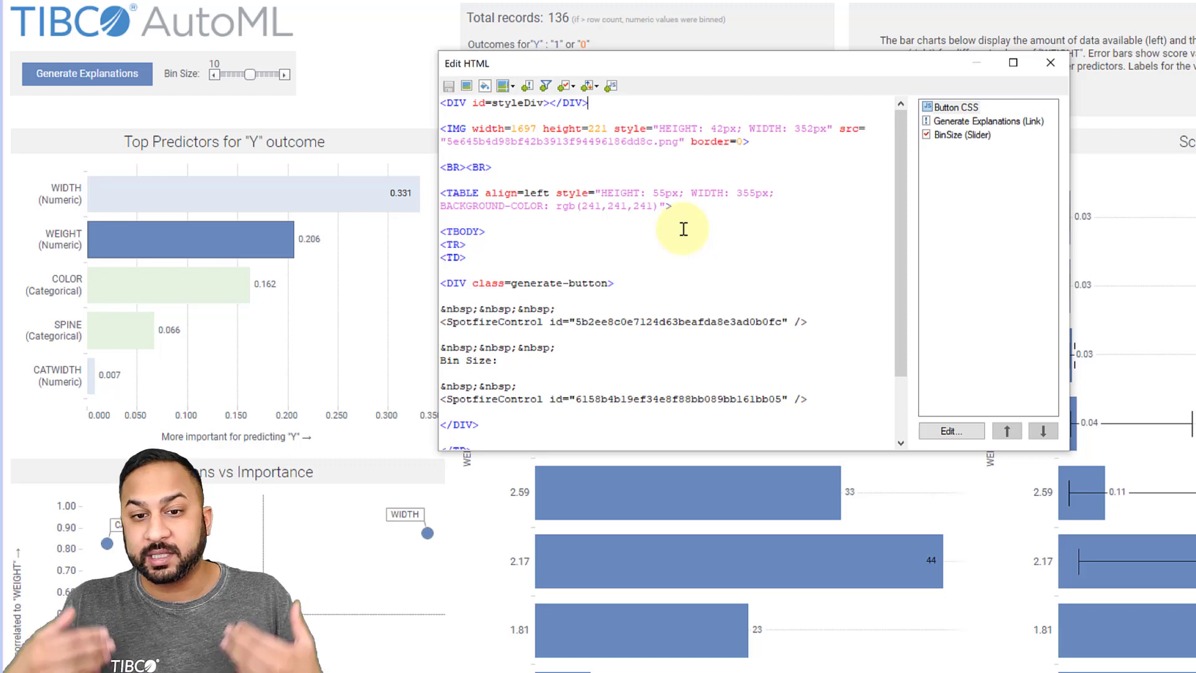
{"action": "mouse_move", "coordinate": [809, 153]}
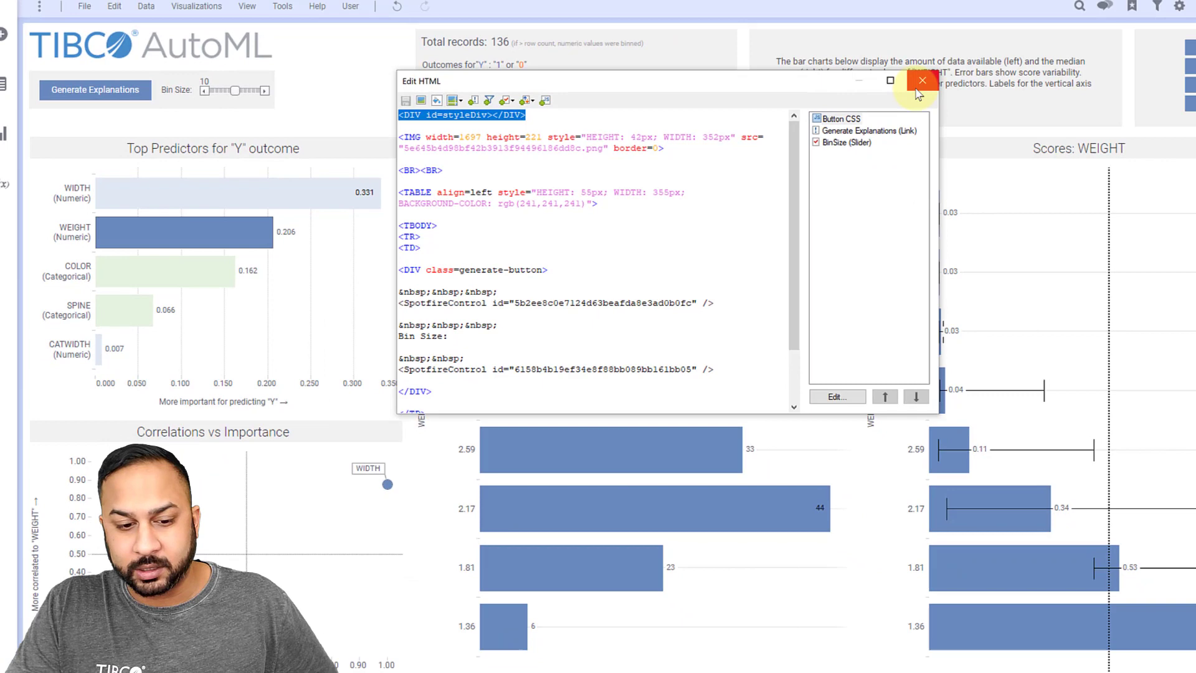
{"action": "left_click", "coordinate": [922, 81]}
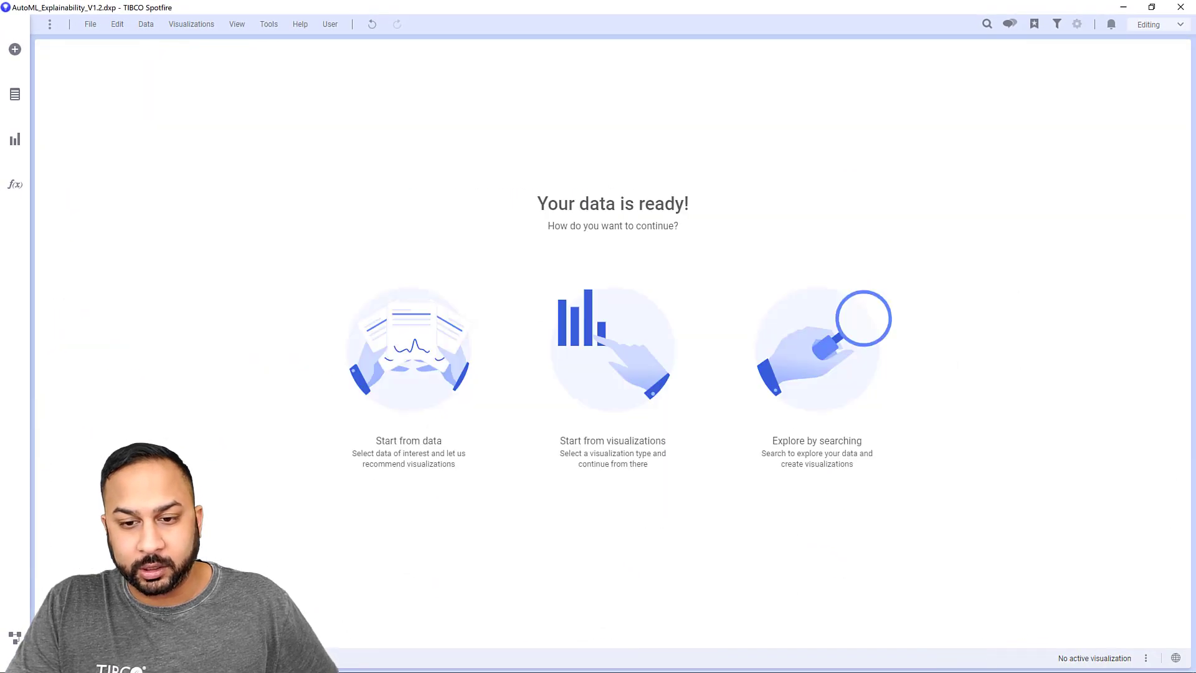
Add a new text area to the page and start editing its HTML
{"action": "left_click", "coordinate": [14, 139]}
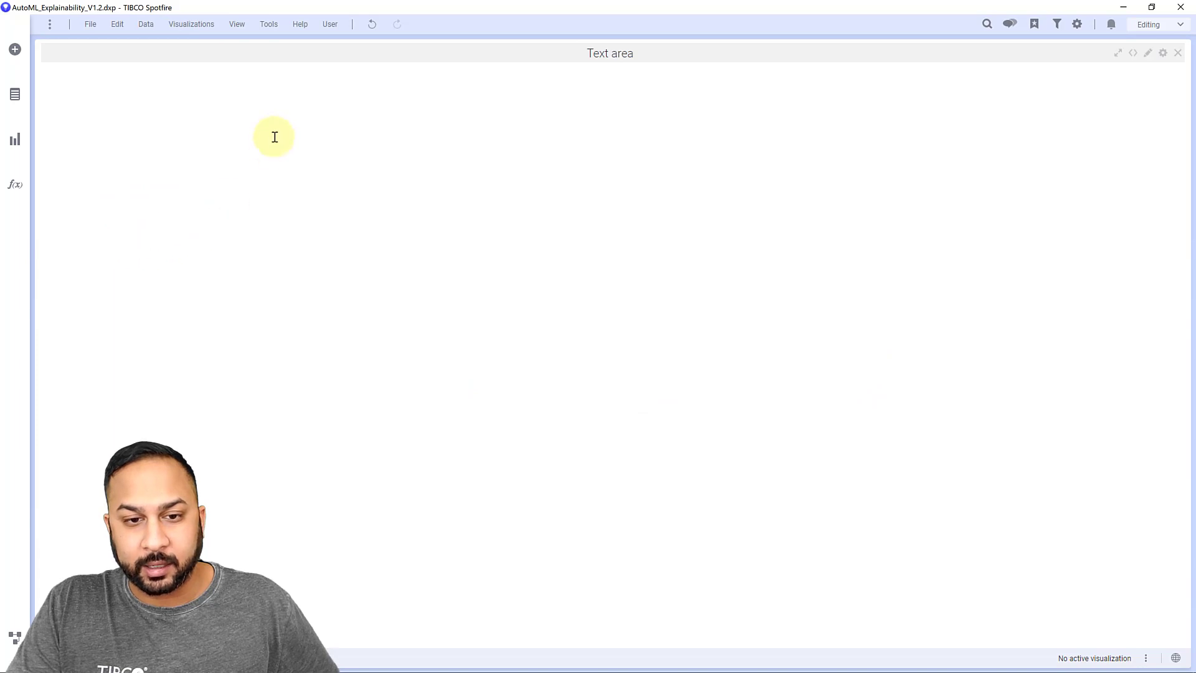
{"action": "right_click", "coordinate": [274, 137]}
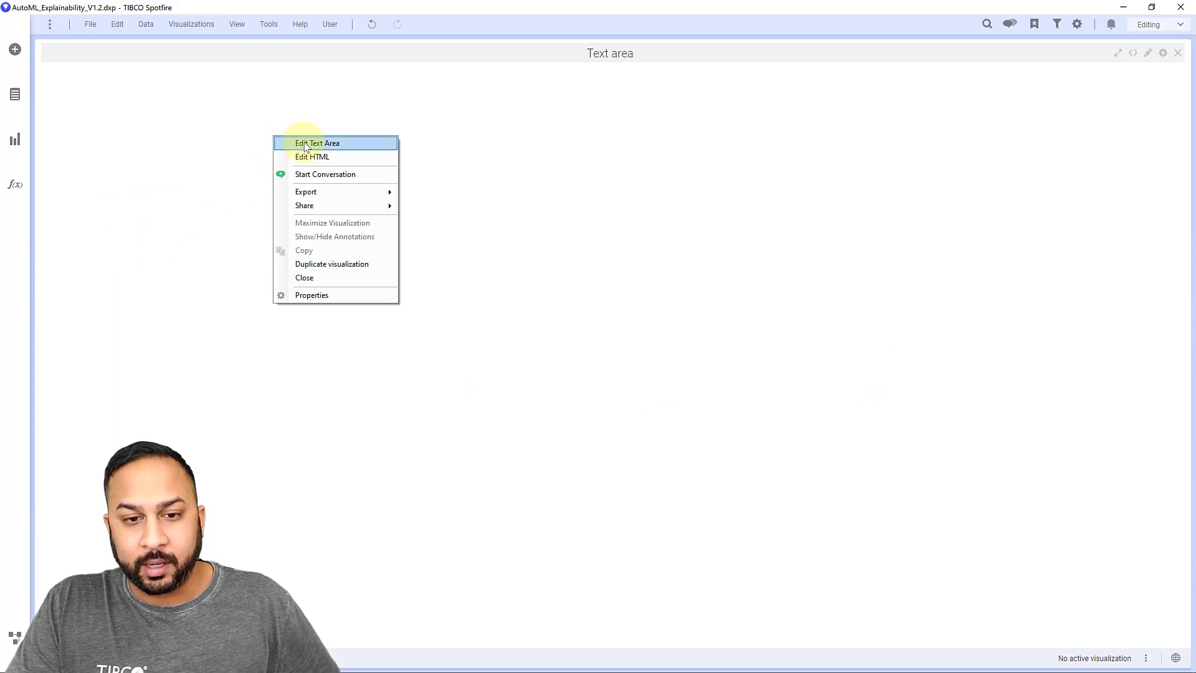
{"action": "left_click", "coordinate": [312, 157]}
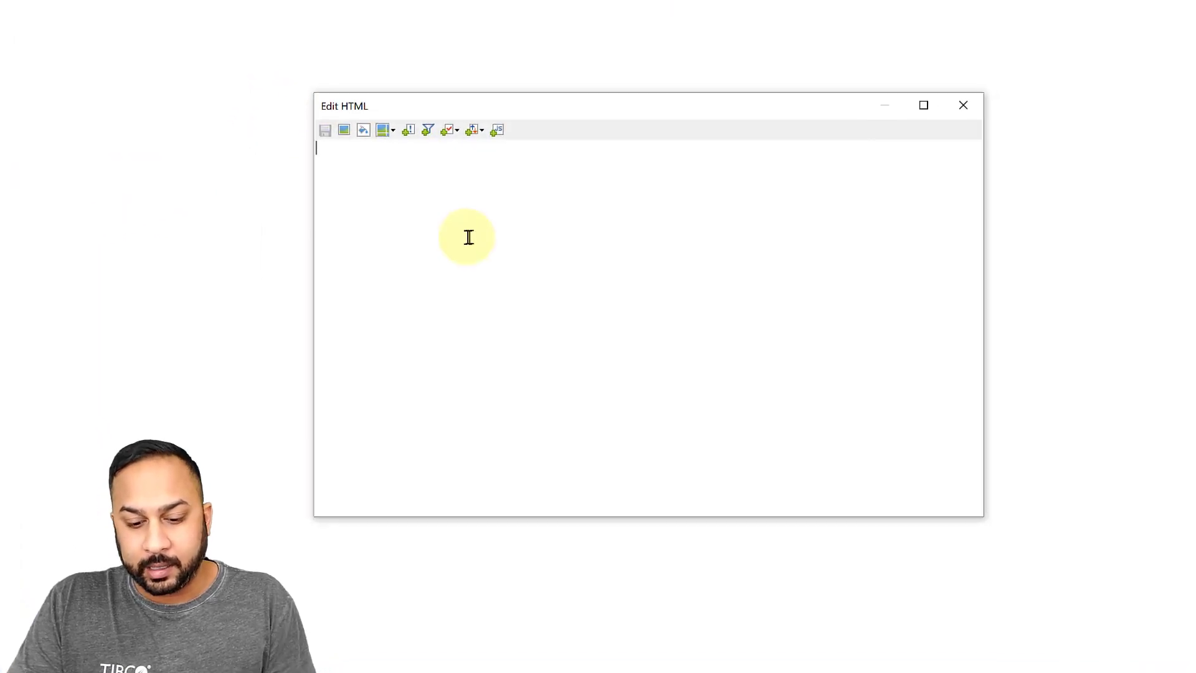
Enter the markup <DIV id="styleDiv"></DIV> as the text area's HTML
{"action": "type", "text": "<DIV"}
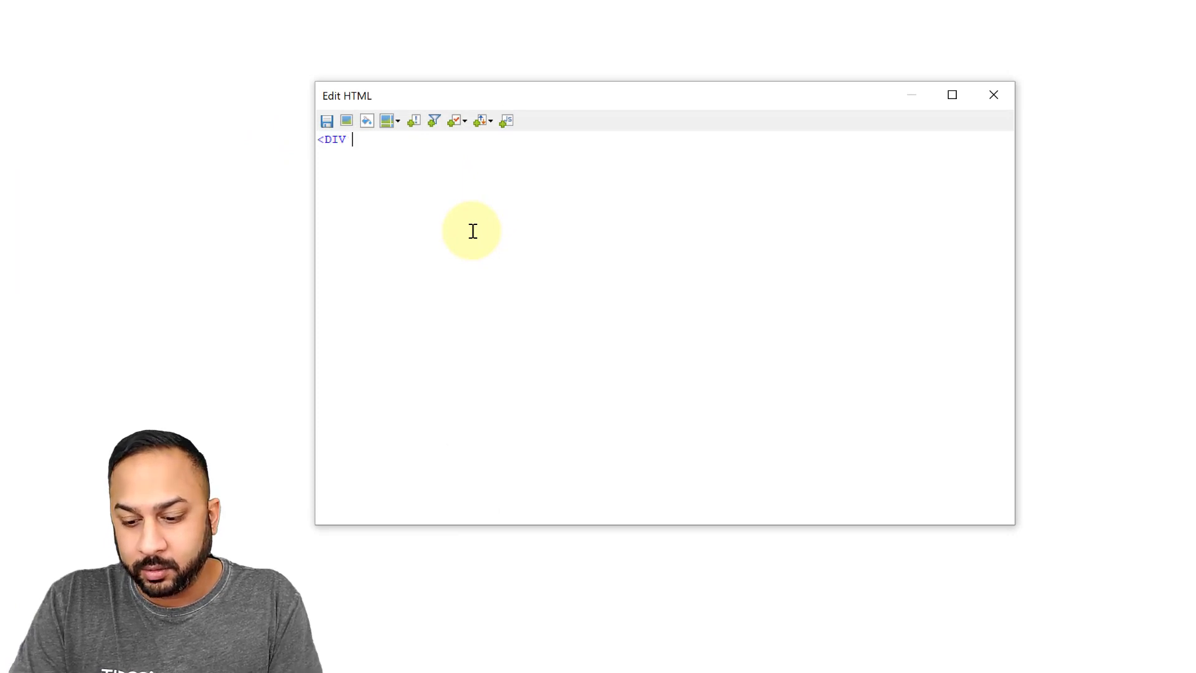
{"action": "type", "text": "id="}
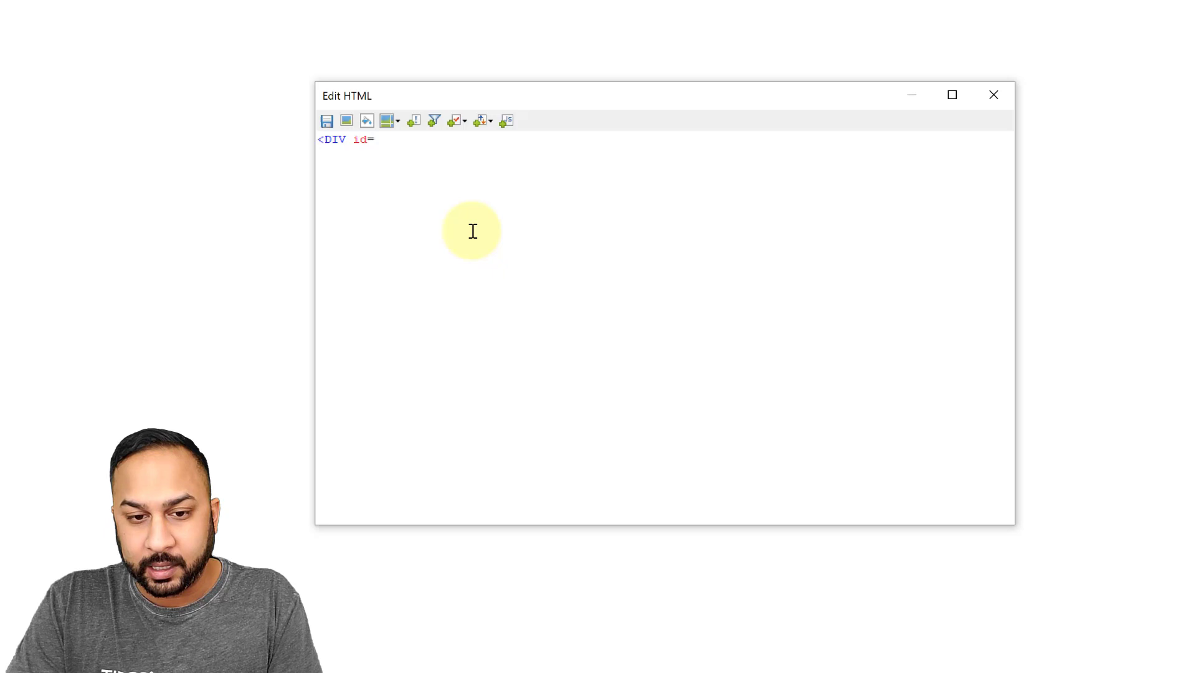
{"action": "type", "text": "\"style"}
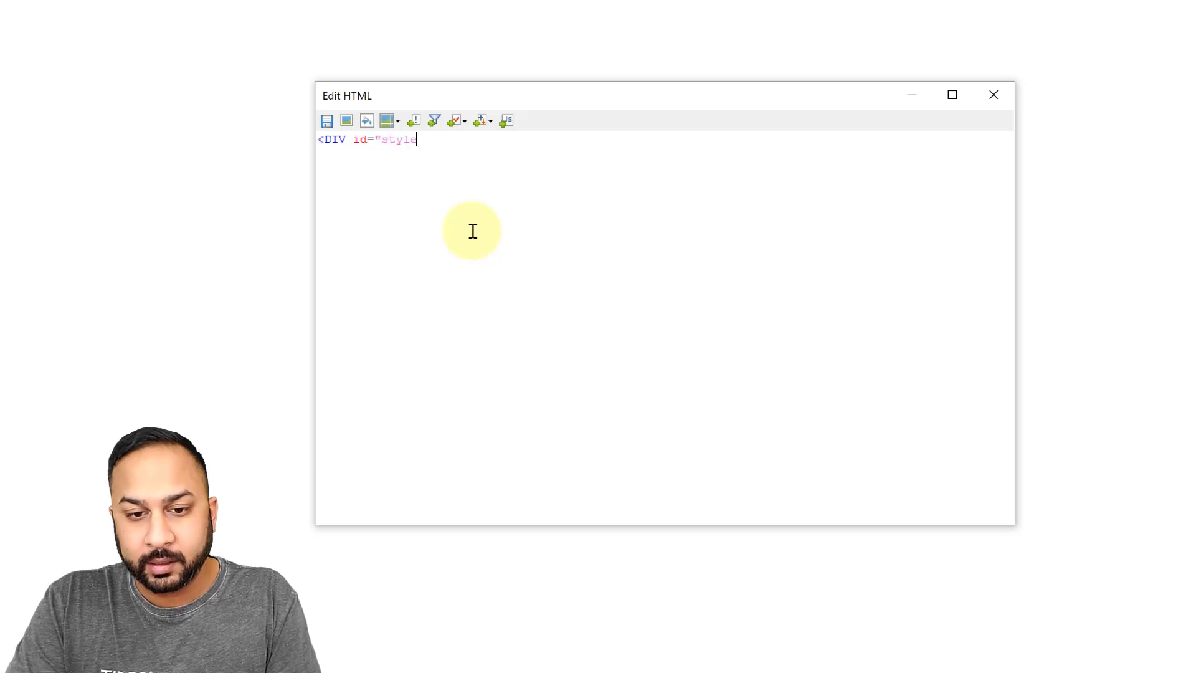
{"action": "type", "text": "Div\"><"}
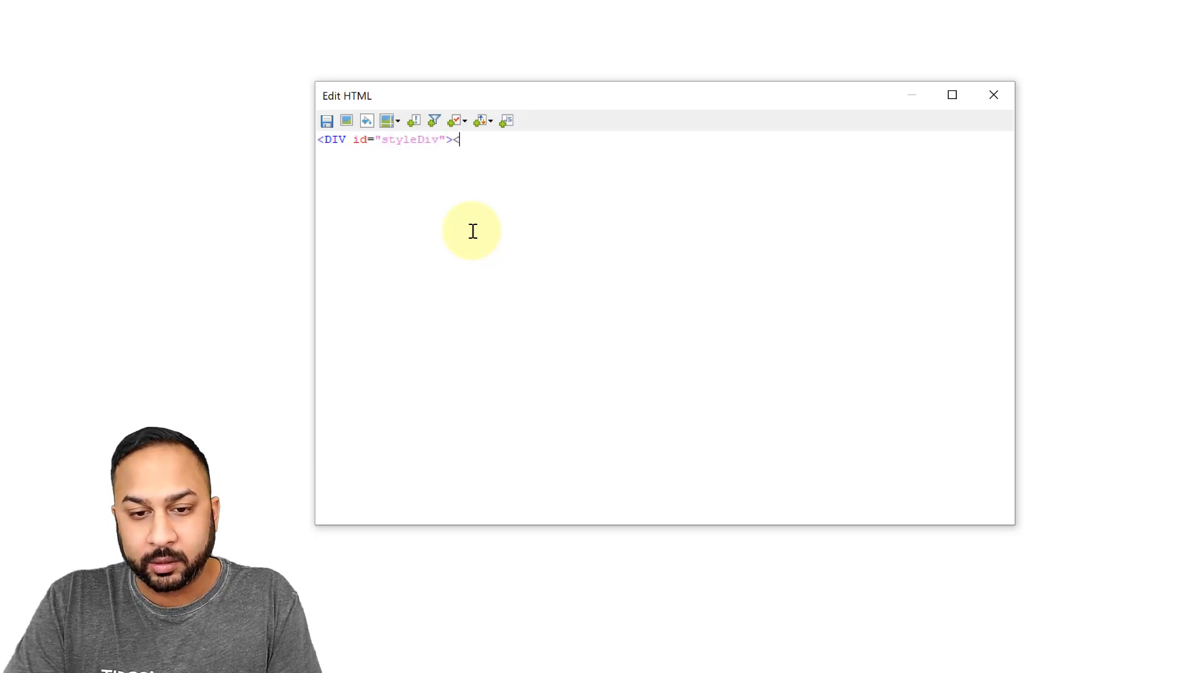
{"action": "type", "text": "/DIV>"}
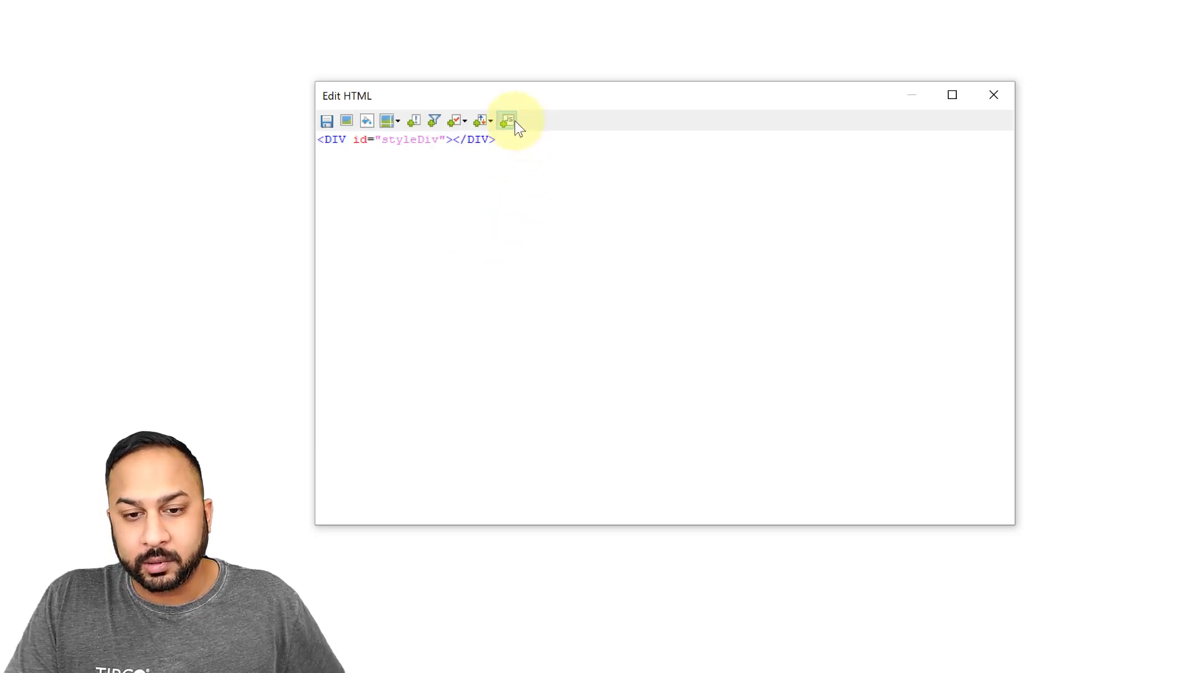
Insert the Button CSS script into the text area's HTML
{"action": "left_click", "coordinate": [507, 121]}
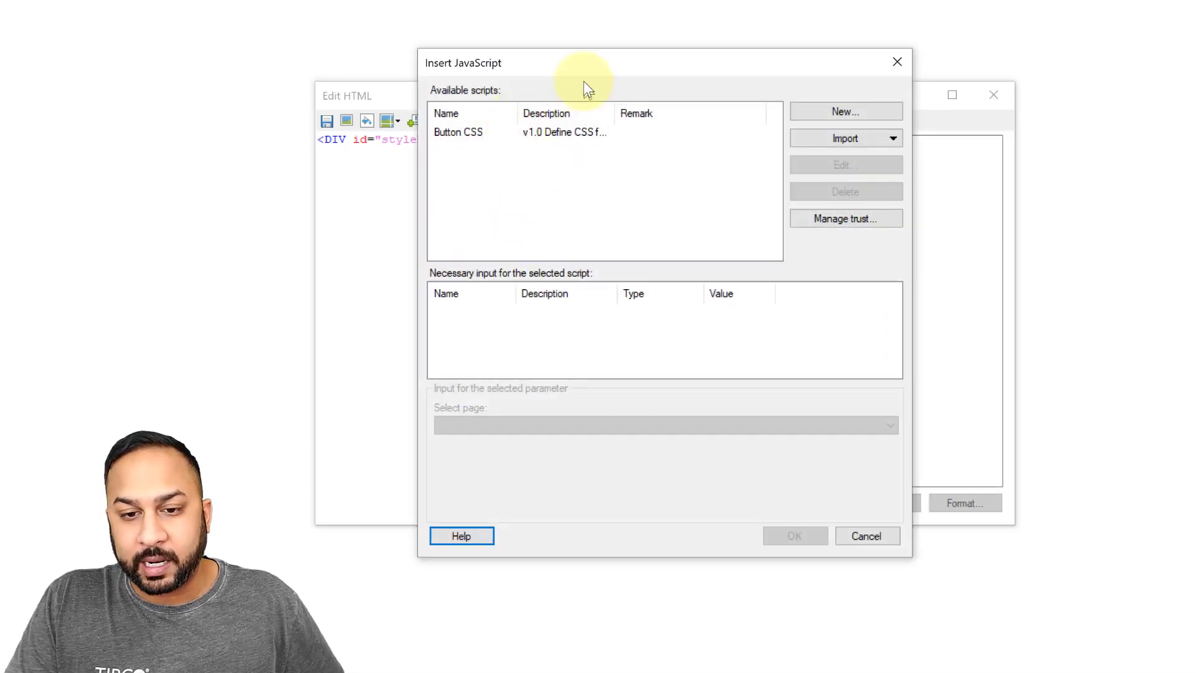
{"action": "left_click", "coordinate": [458, 132]}
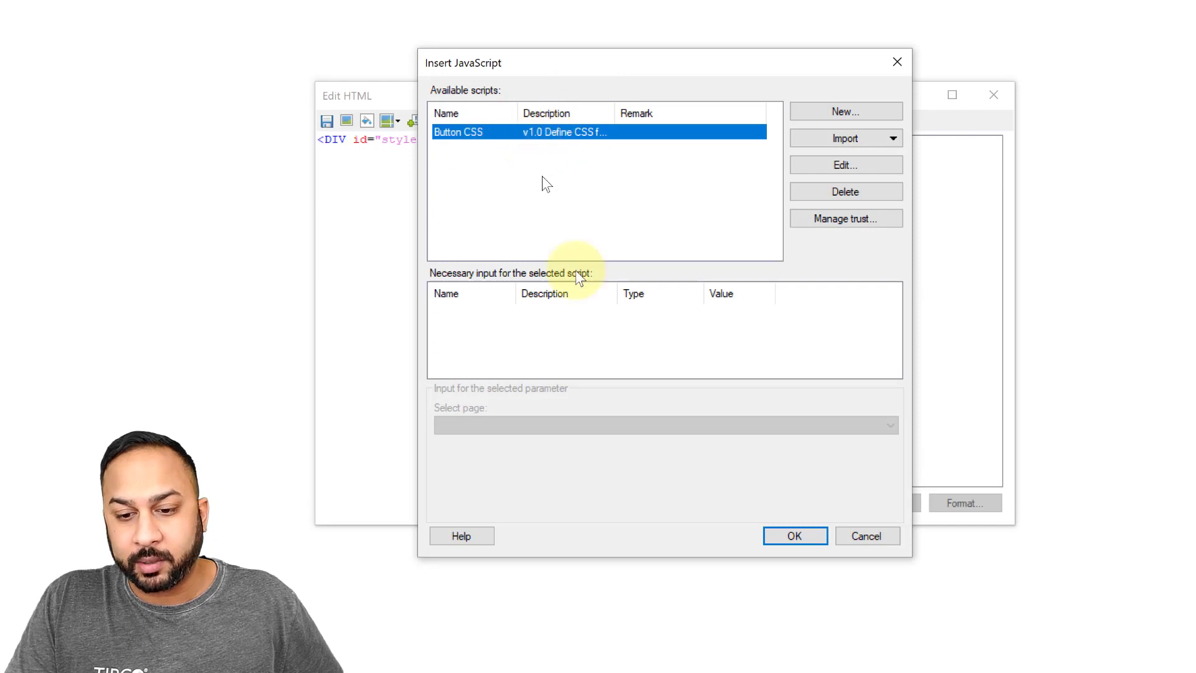
{"action": "left_click", "coordinate": [794, 536]}
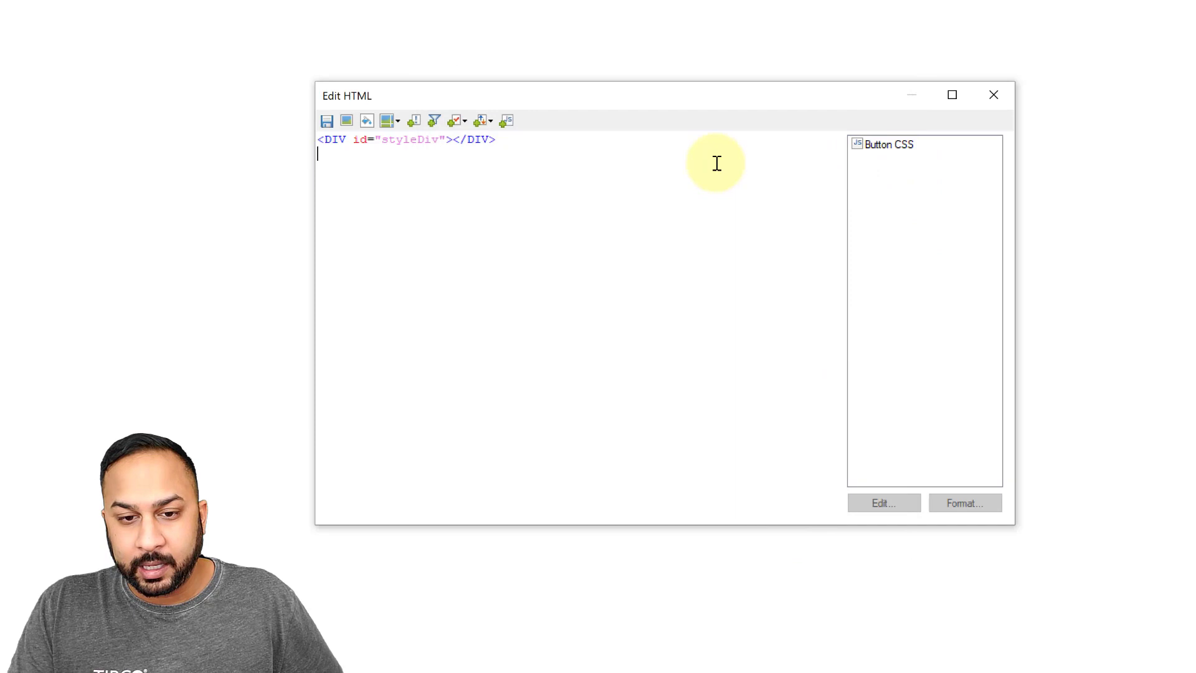
{"action": "mouse_move", "coordinate": [604, 122]}
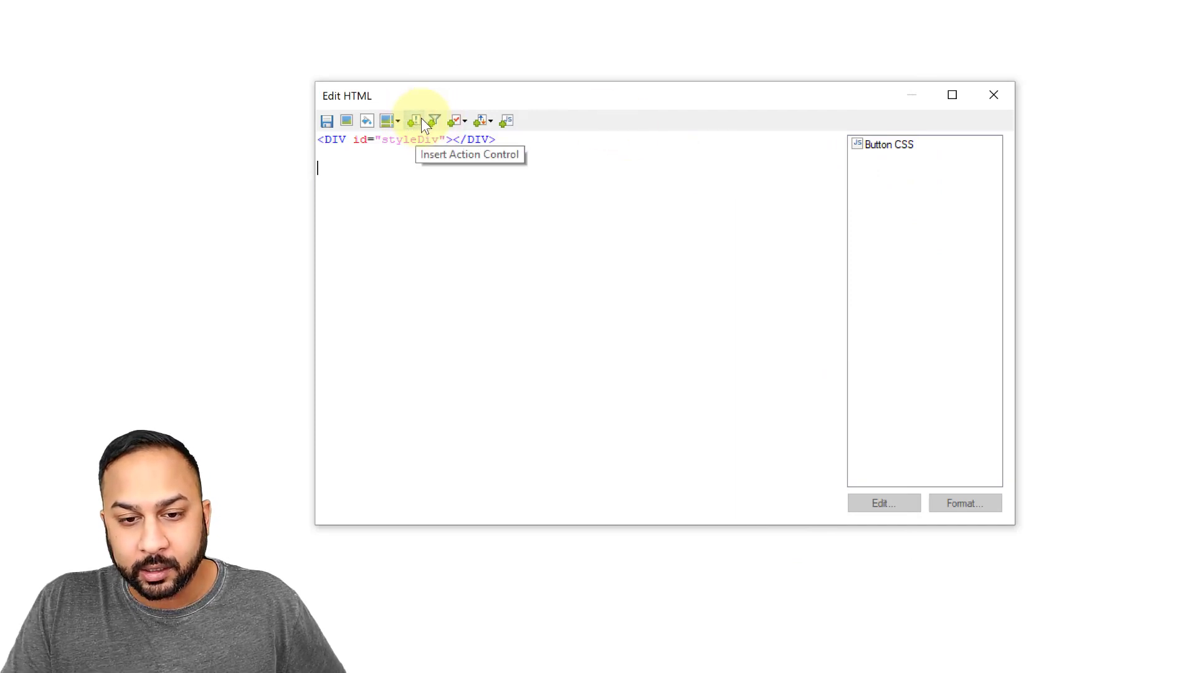
Start an action control that navigates to the EXPLORE page
{"action": "left_click", "coordinate": [414, 121]}
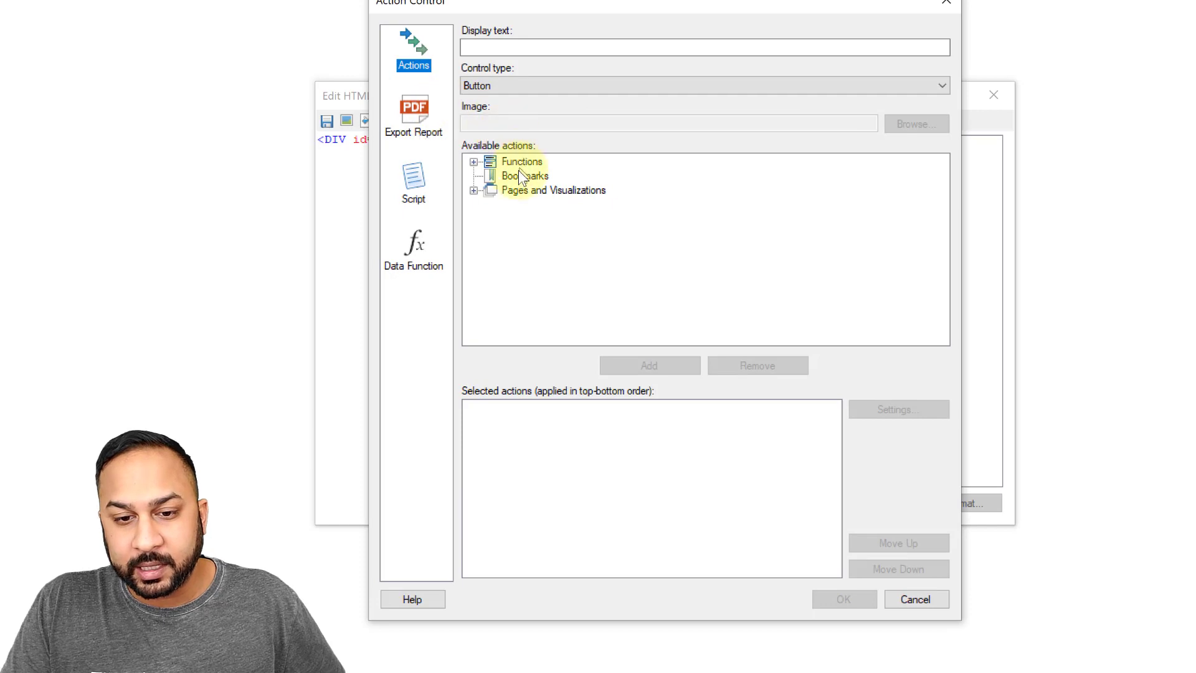
{"action": "left_click", "coordinate": [474, 189]}
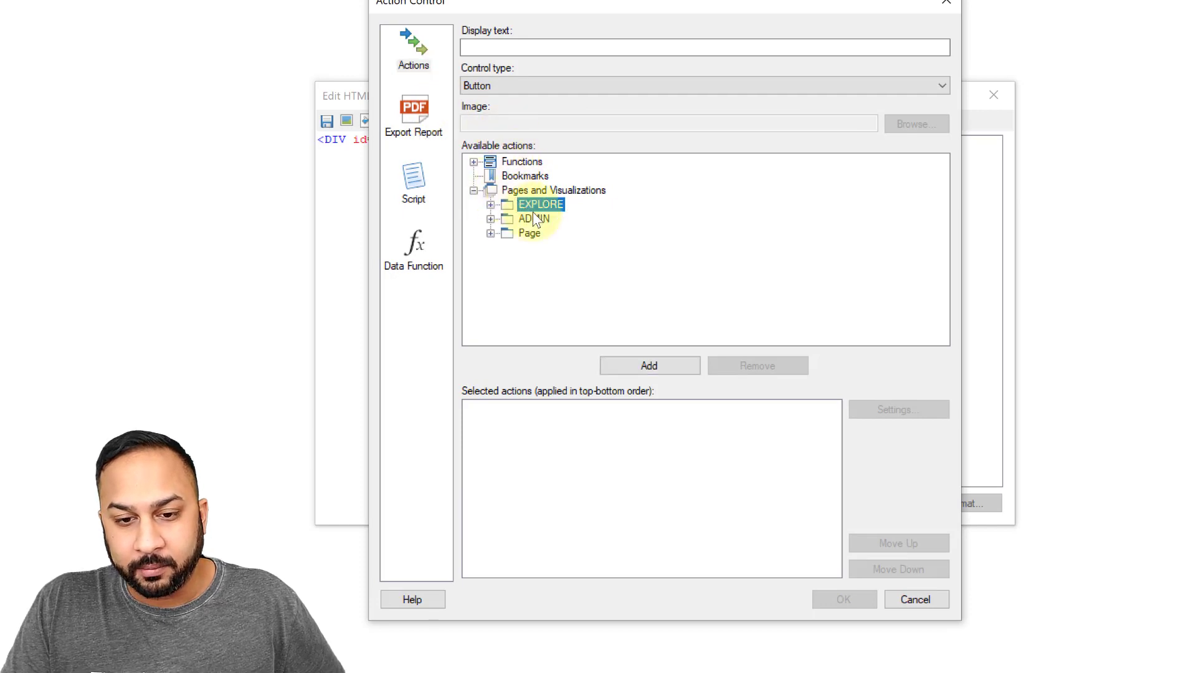
{"action": "left_click", "coordinate": [530, 233]}
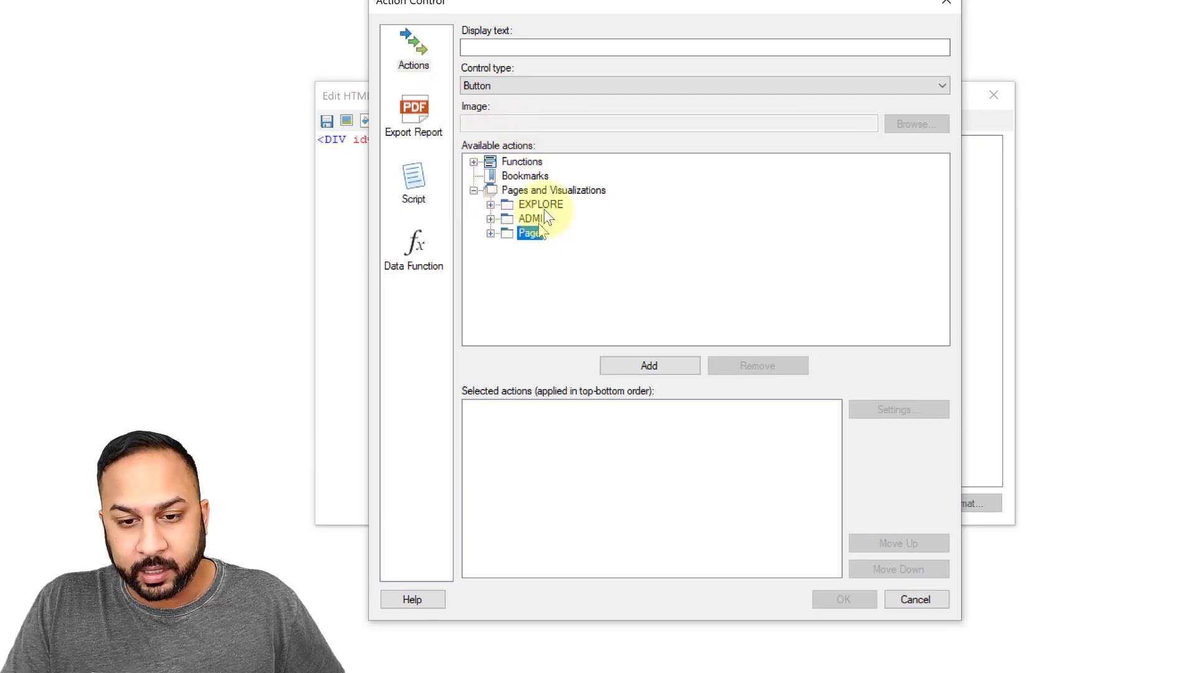
{"action": "left_click", "coordinate": [648, 365]}
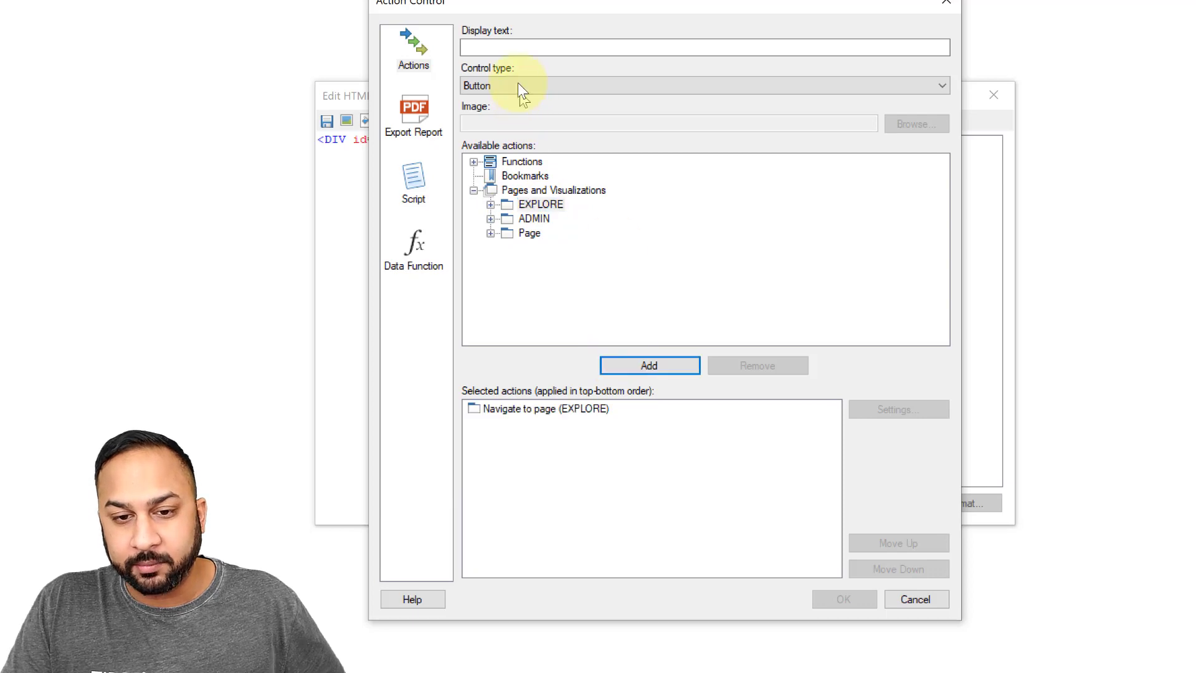
Name the control 'Navigate home', make it a Link, and confirm it
{"action": "type", "text": "N"}
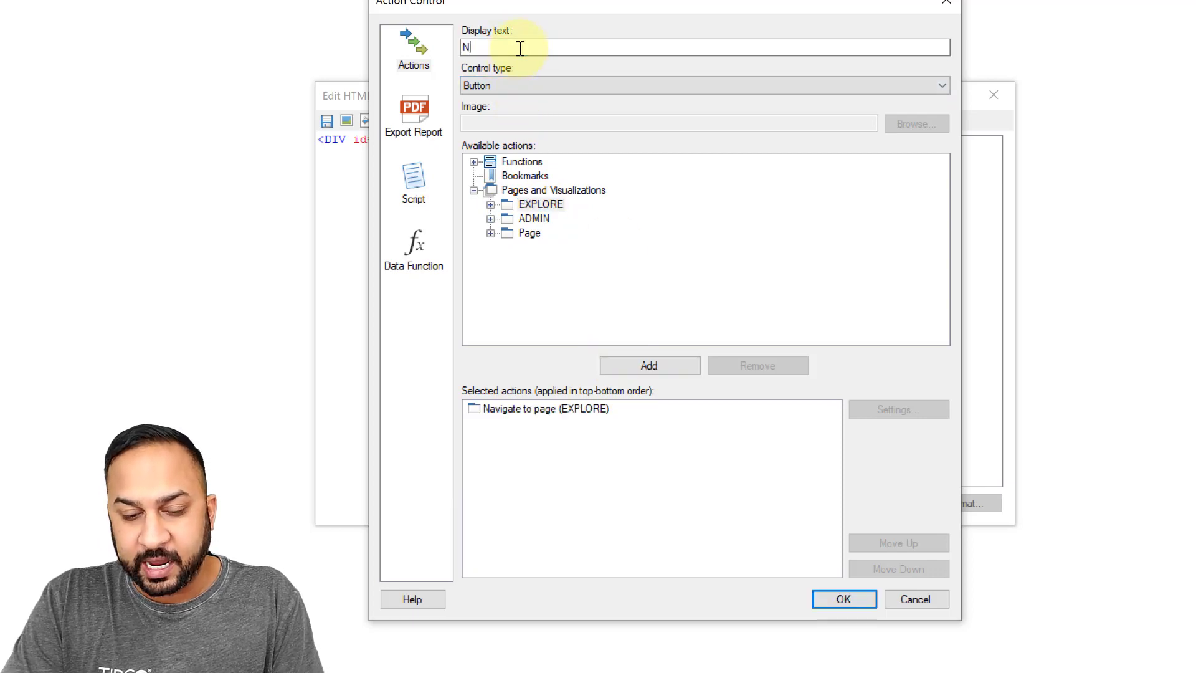
{"action": "type", "text": "avigate home"}
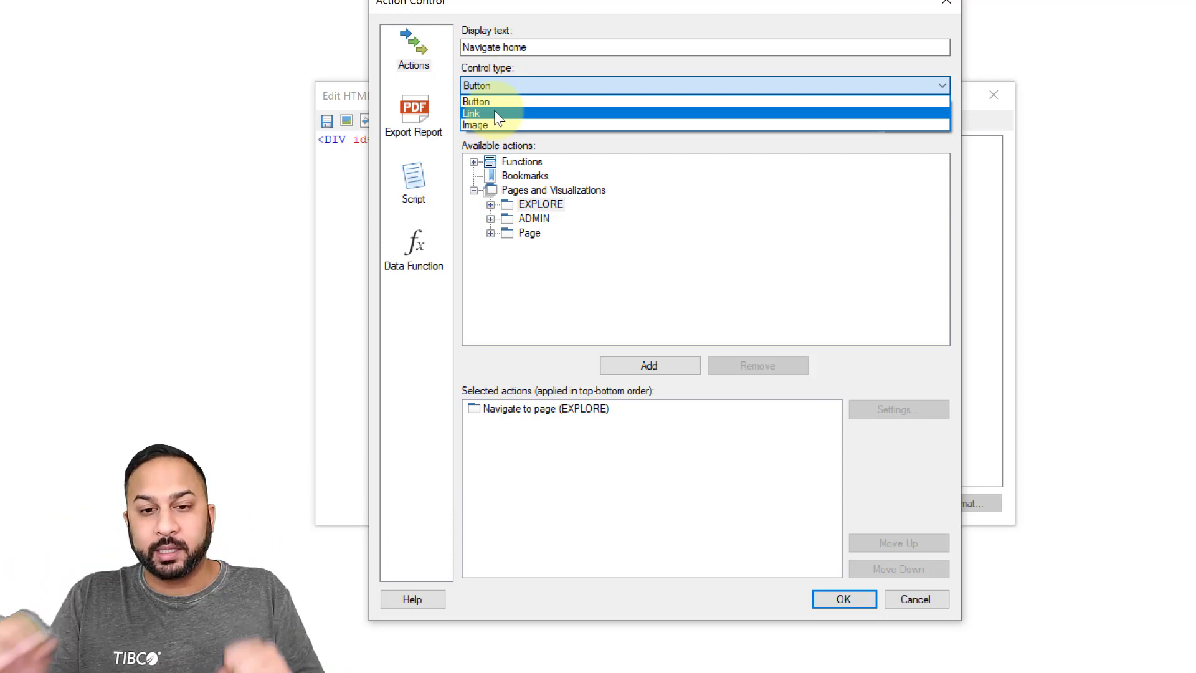
{"action": "left_click", "coordinate": [471, 113]}
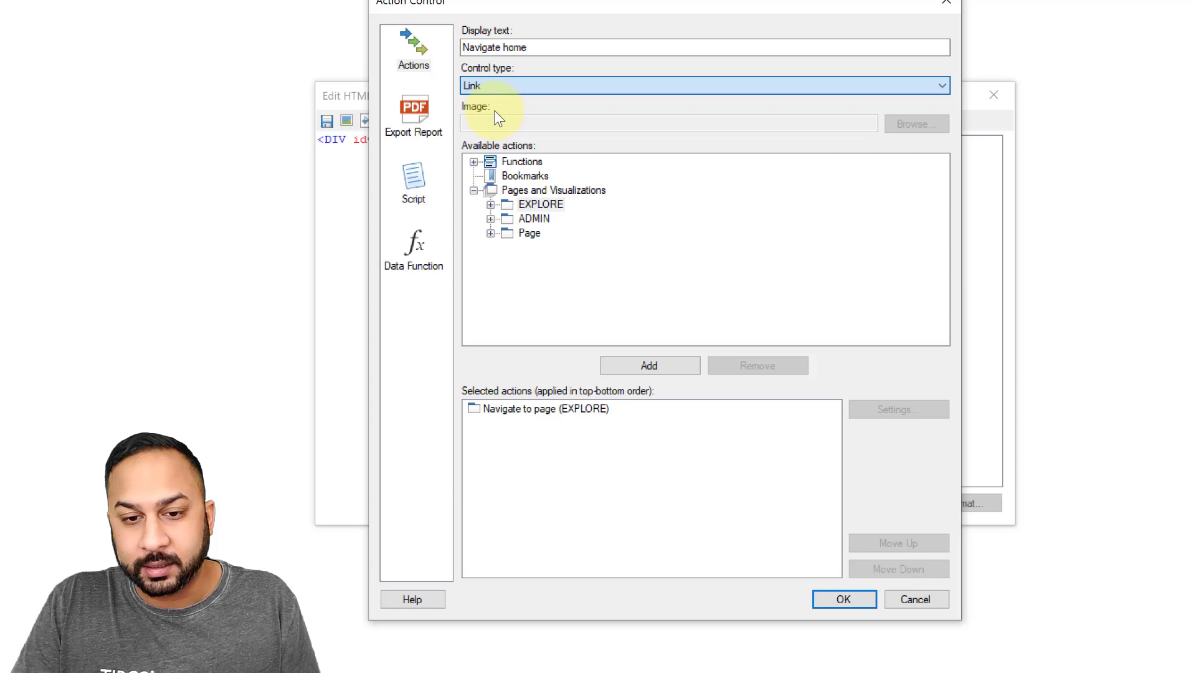
{"action": "mouse_move", "coordinate": [844, 599]}
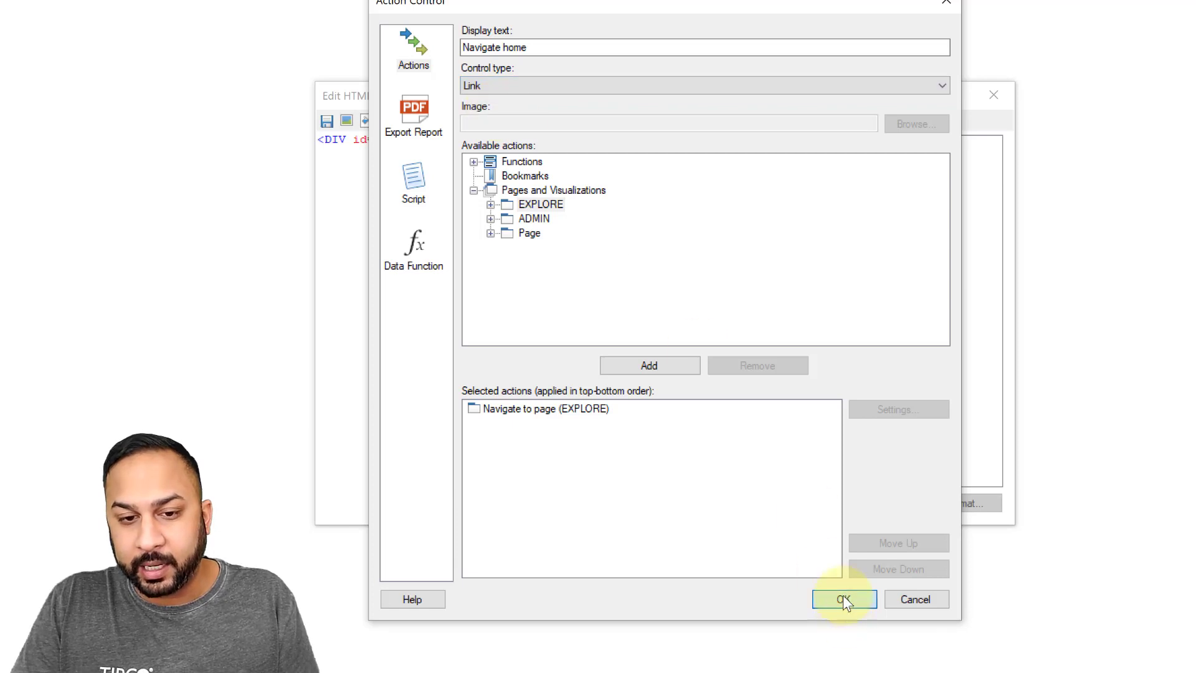
{"action": "left_click", "coordinate": [843, 599]}
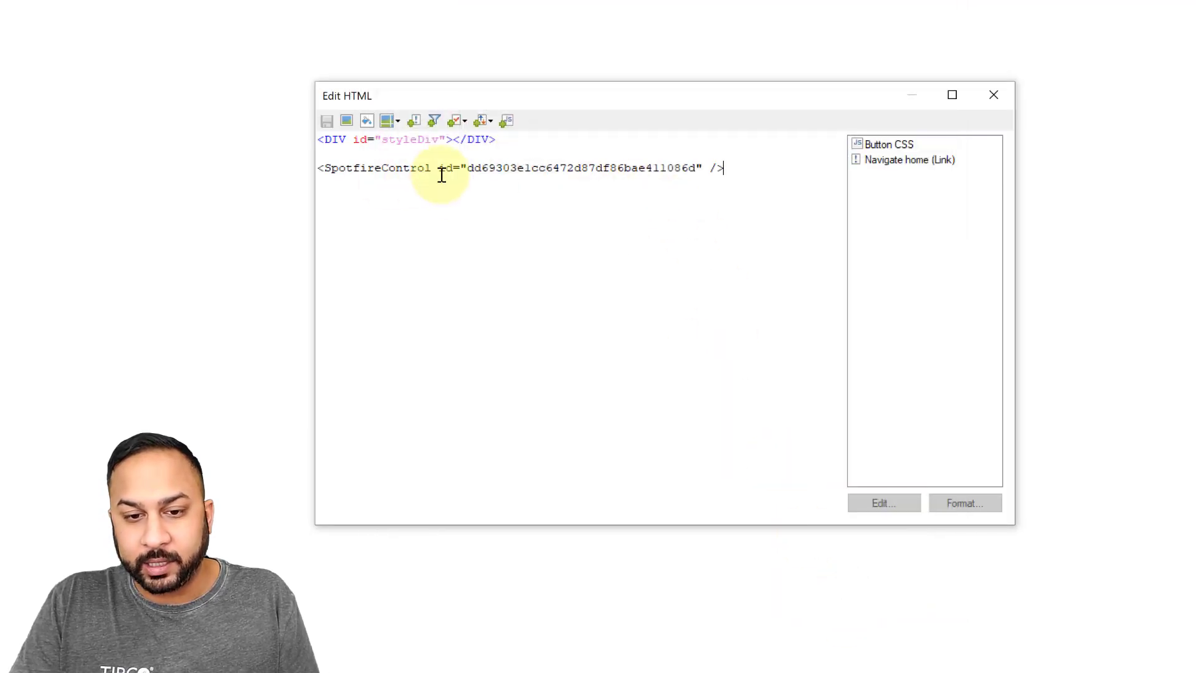
Wrap the link in <DIV class=generate-button> markup in the HTML editor
{"action": "left_click_drag", "start_coordinate": [347, 95], "coordinate": [411, 138]}
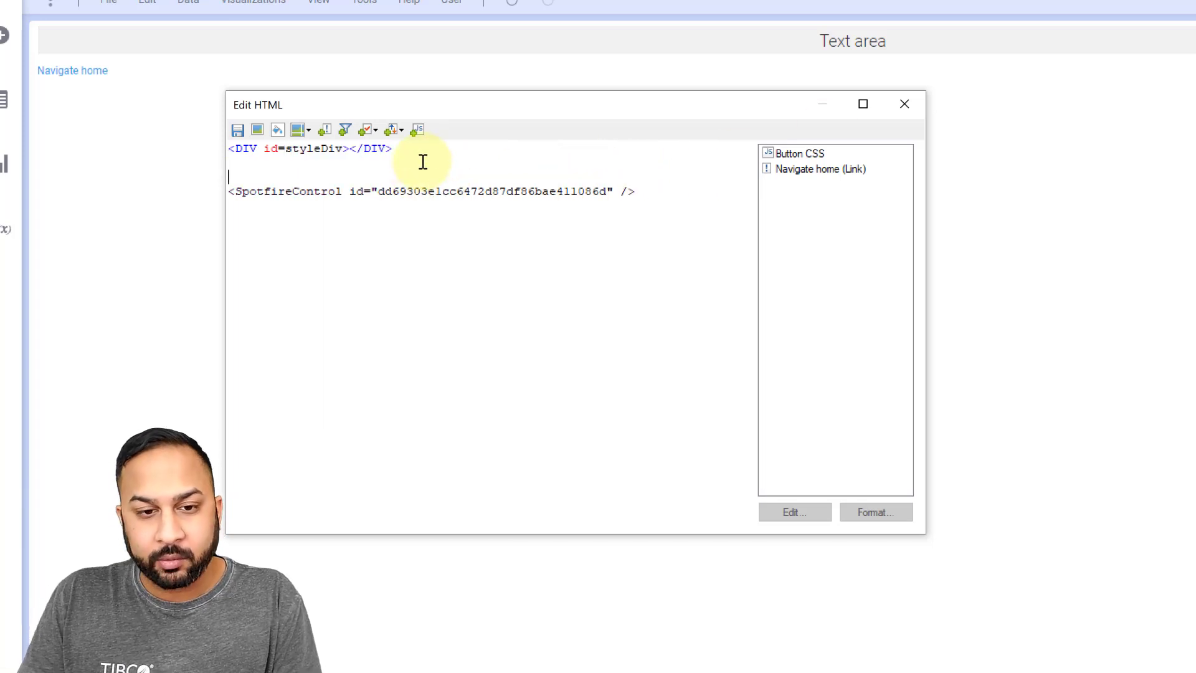
{"action": "type", "text": "<DIV class=generate-button>"}
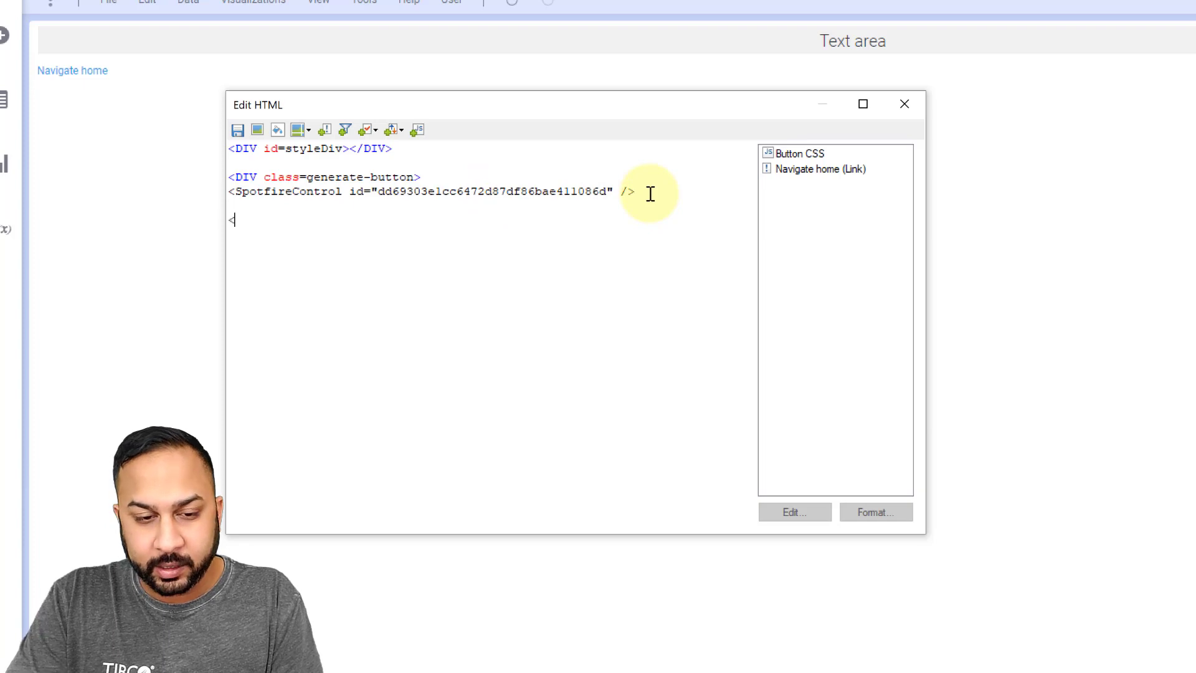
{"action": "type", "text": "/DIV>"}
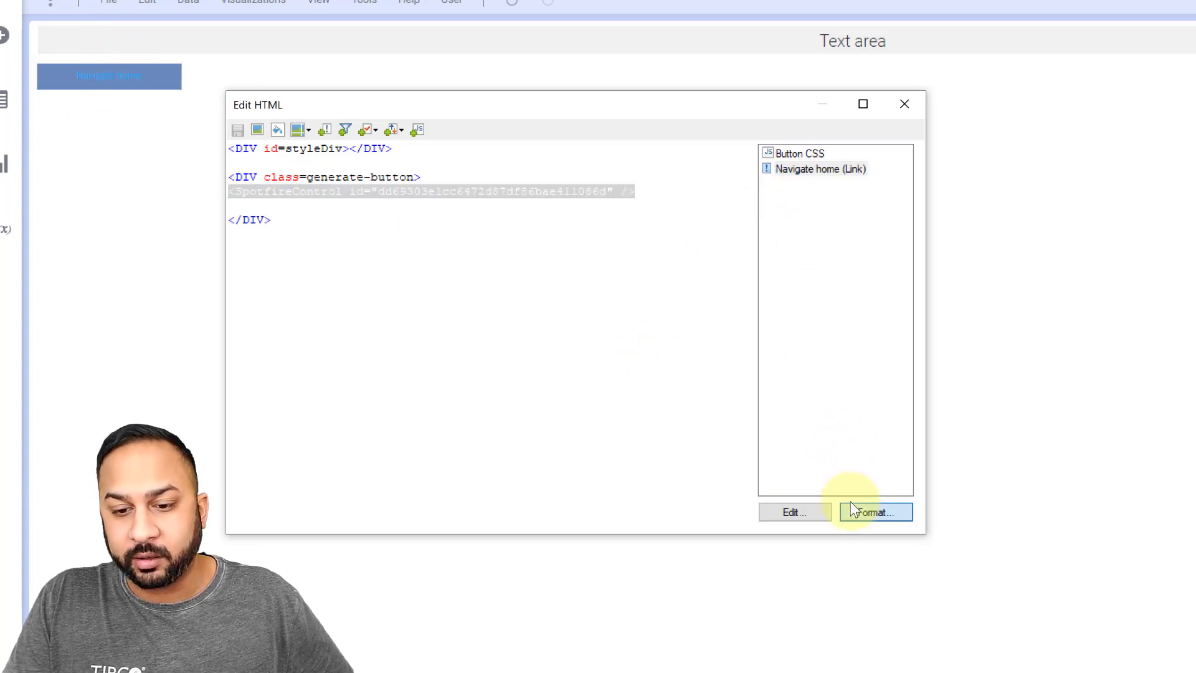
Set the link's text colour to white in Format Control and confirm it
{"action": "left_click", "coordinate": [875, 512]}
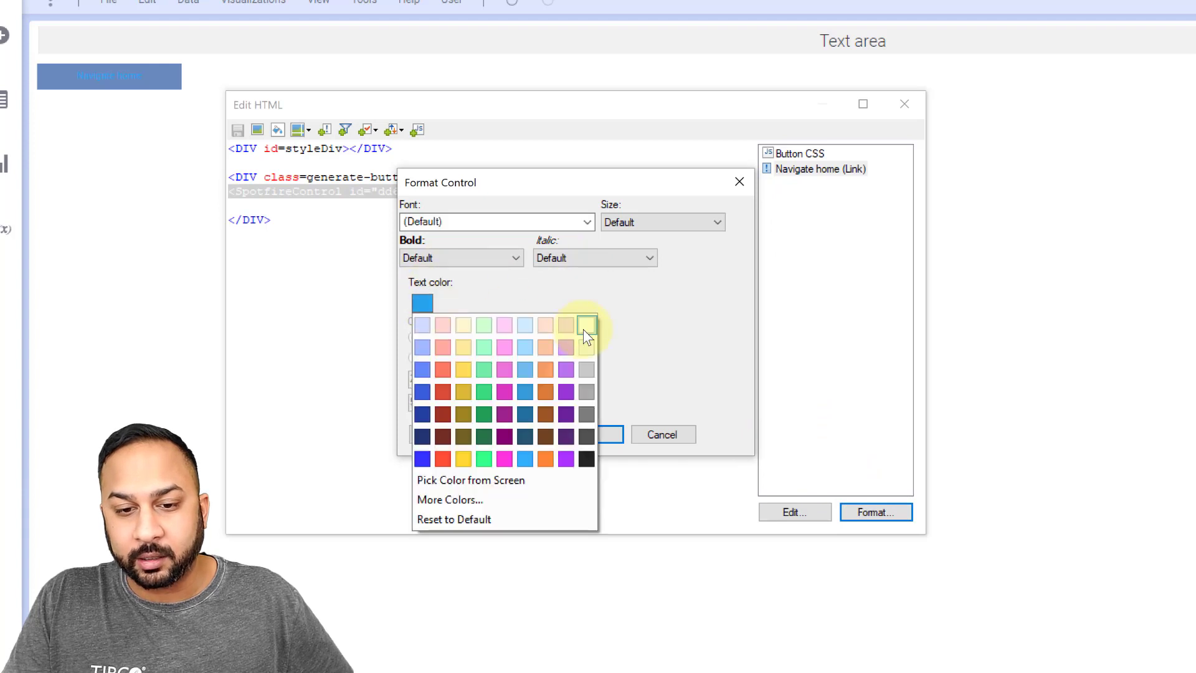
{"action": "left_click", "coordinate": [586, 325]}
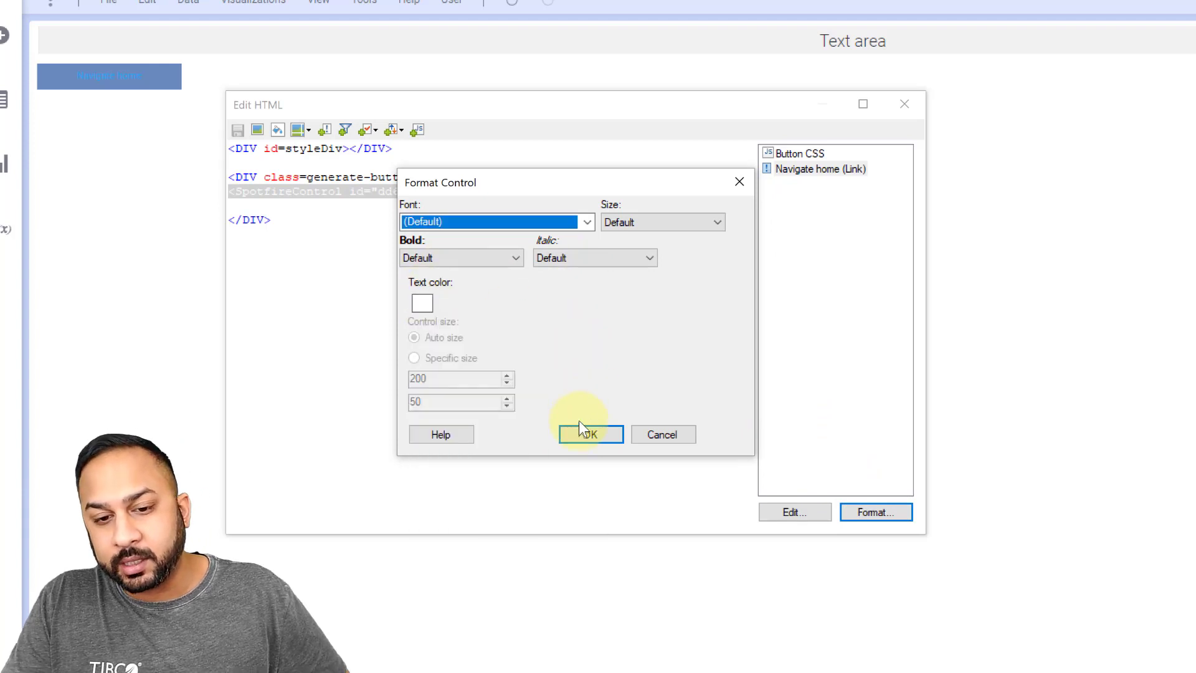
{"action": "left_click", "coordinate": [589, 433]}
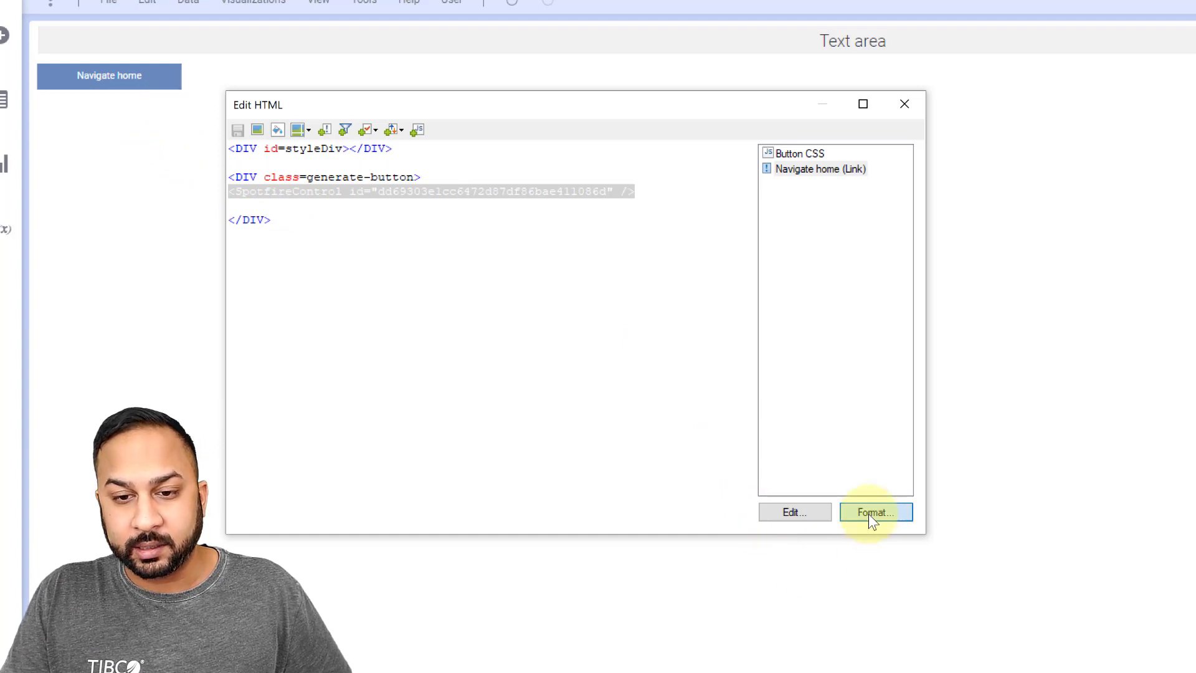
{"action": "left_click", "coordinate": [876, 512]}
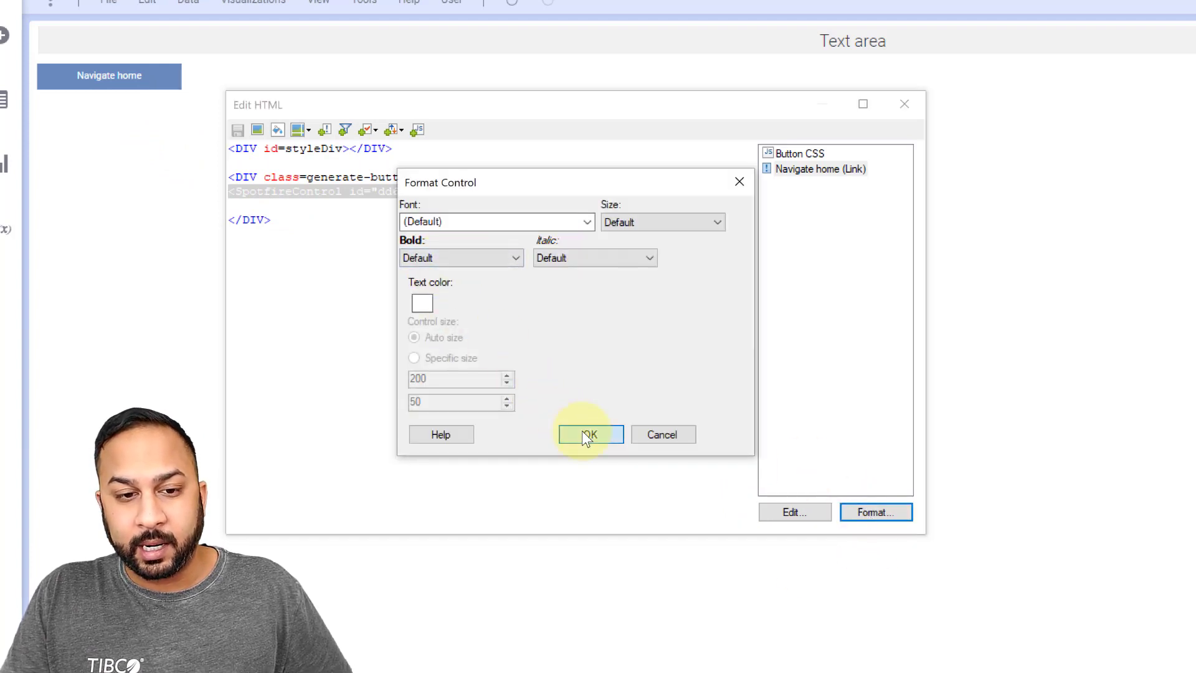
{"action": "left_click", "coordinate": [589, 434]}
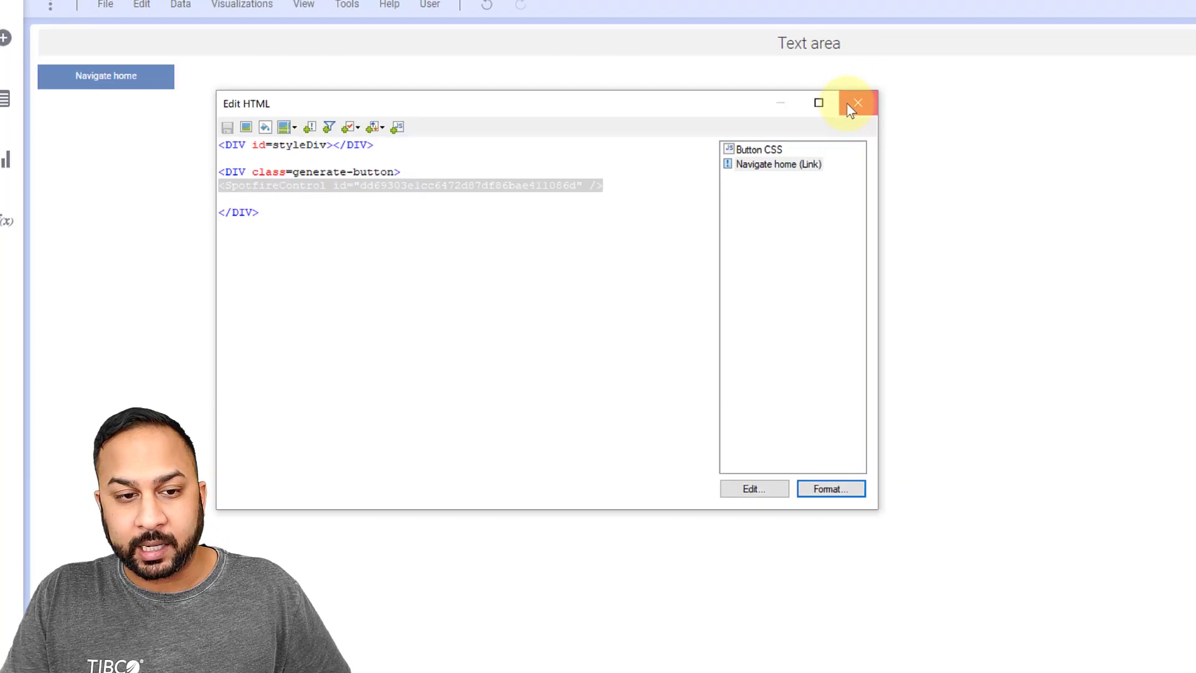
Close the HTML editor and try out the styled Navigate home button
{"action": "left_click", "coordinate": [857, 103]}
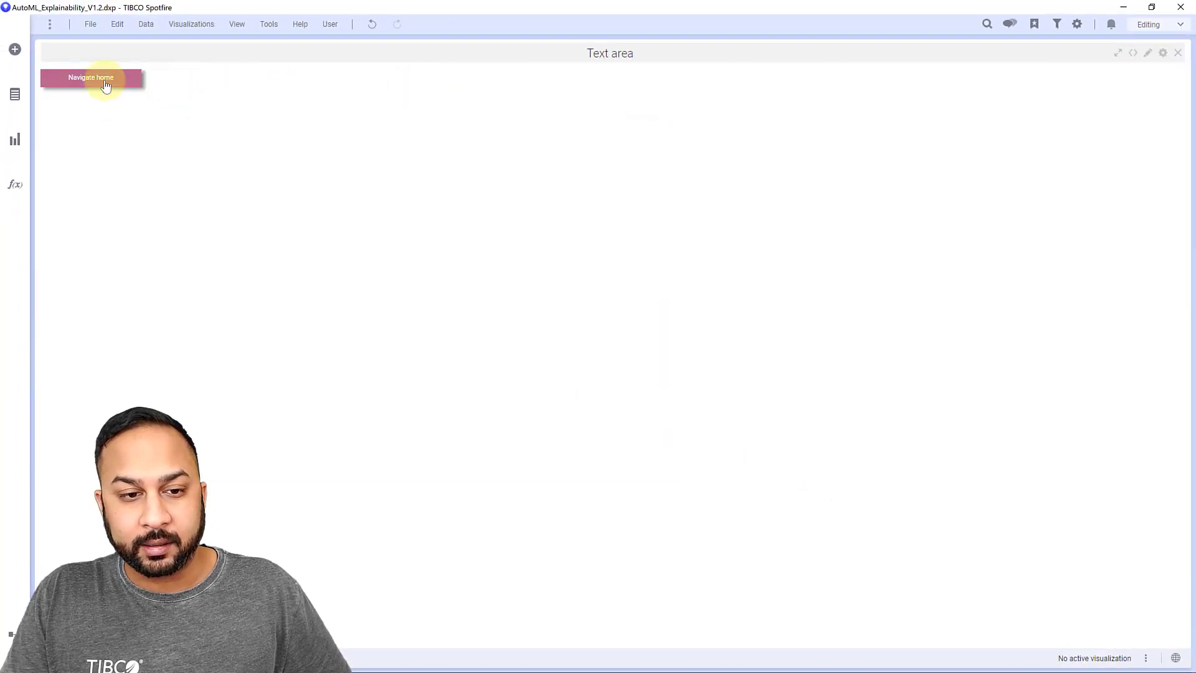
{"action": "left_click", "coordinate": [90, 77]}
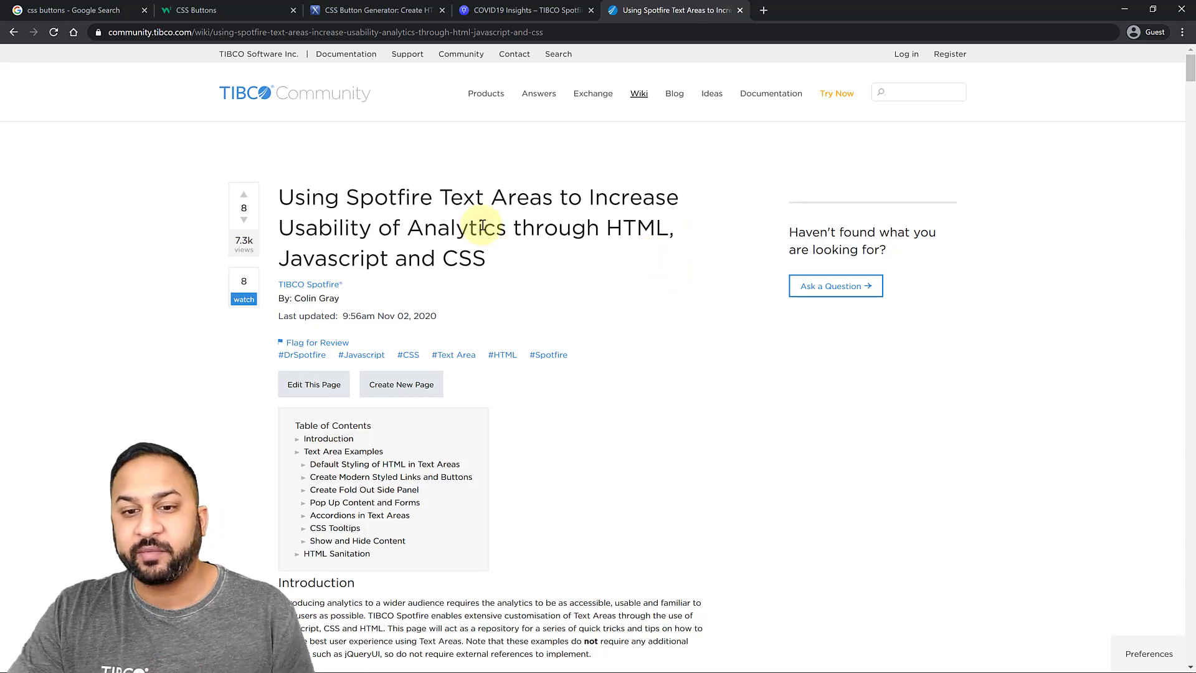
Scroll the TIBCO Community article down to its CSS-as-JavaScript-variable example
{"action": "scroll", "scroll_direction": "down", "scroll_amount": 3}
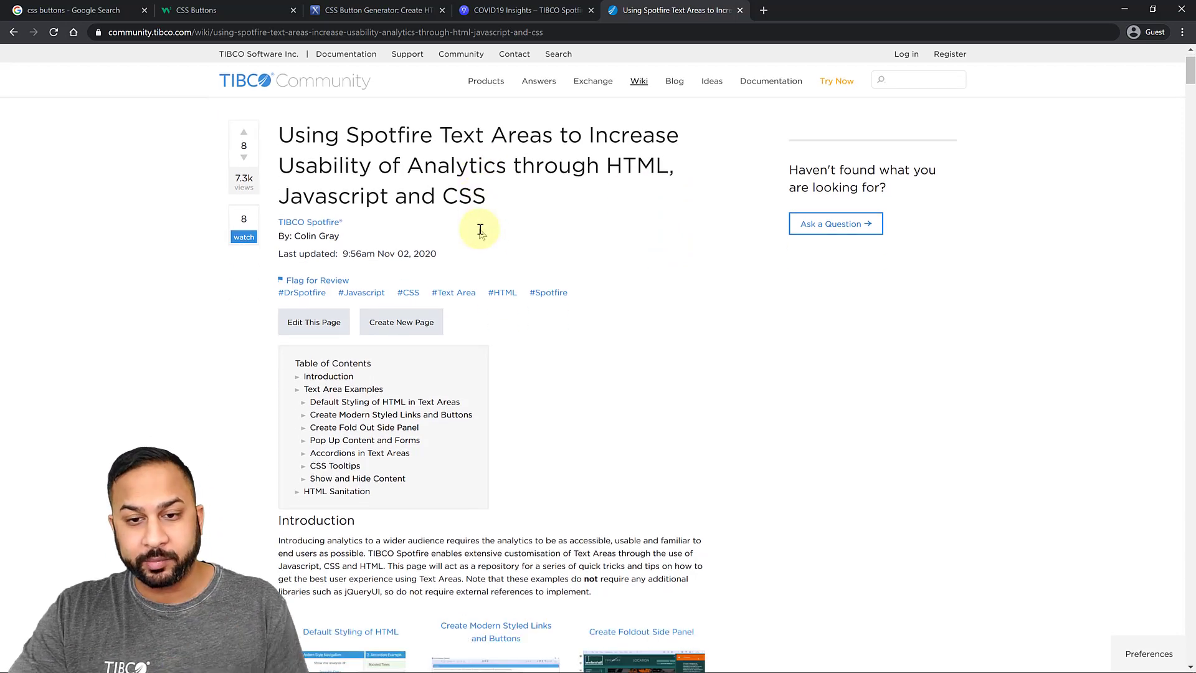
{"action": "scroll", "scroll_direction": "down", "scroll_amount": 3}
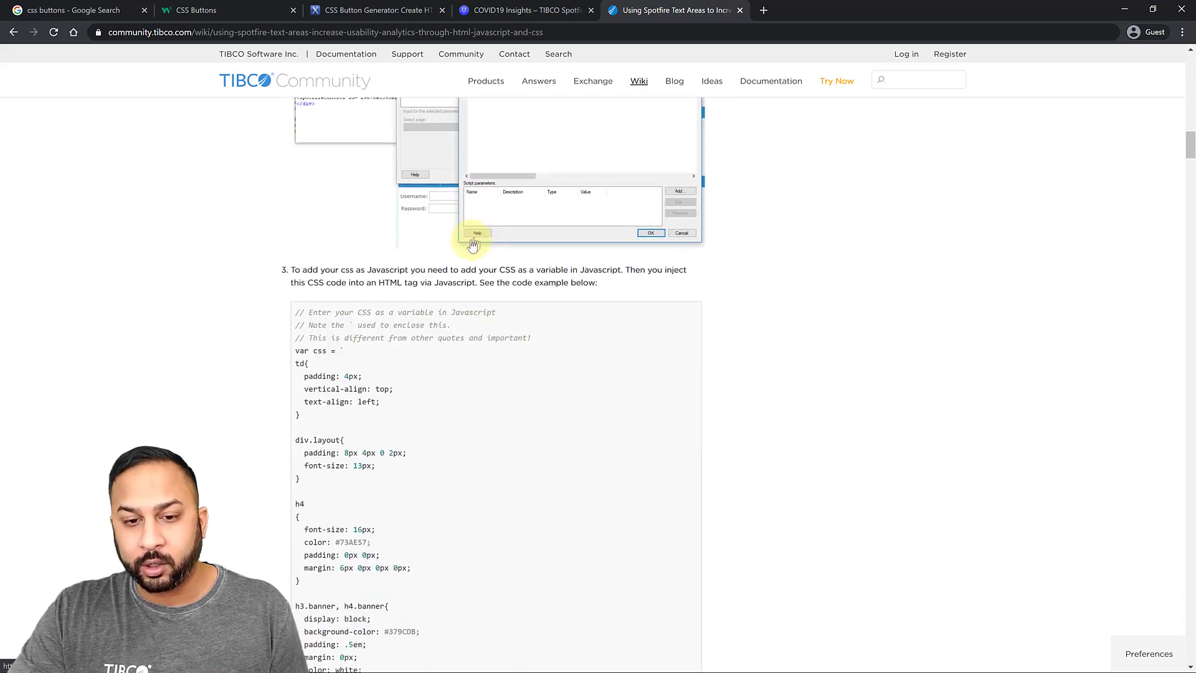
{"action": "scroll", "scroll_direction": "down", "scroll_amount": 3}
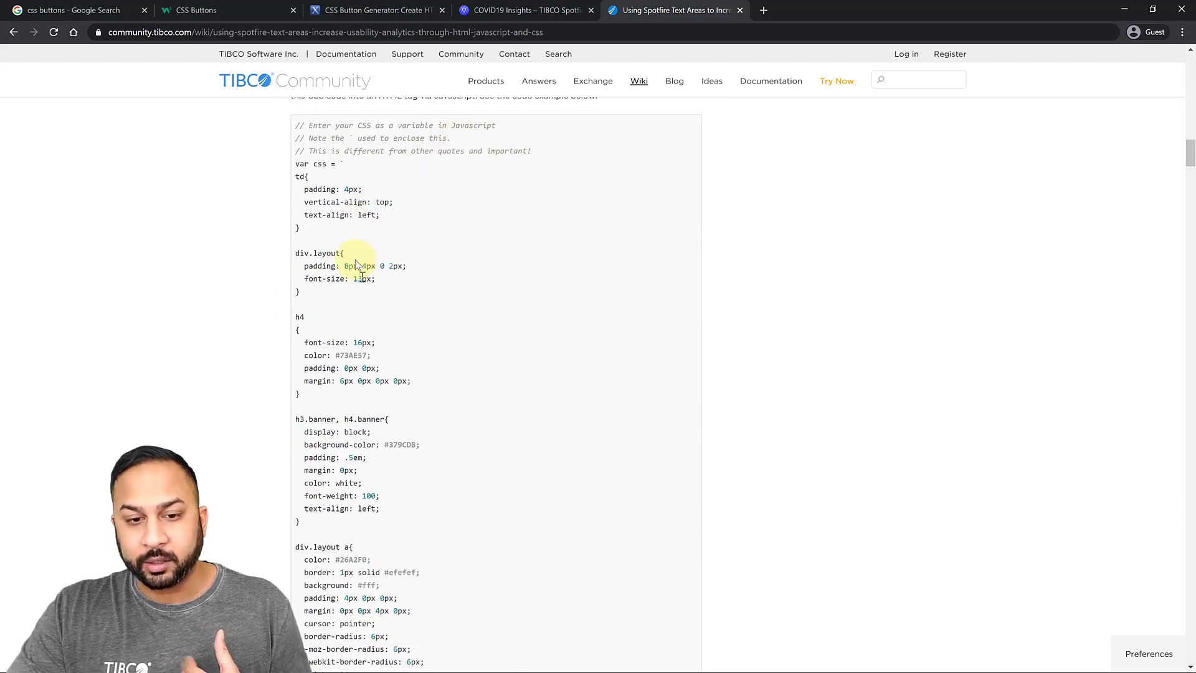
{"action": "scroll", "scroll_direction": "down", "scroll_amount": 3}
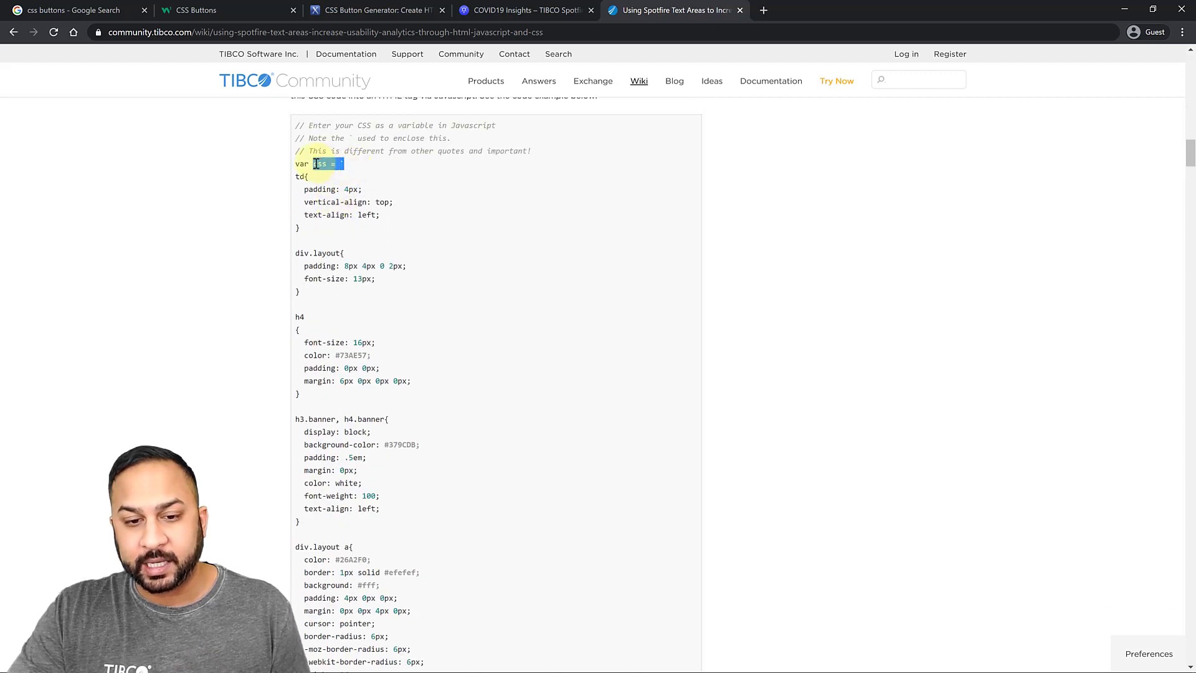
{"action": "scroll", "scroll_direction": "down", "scroll_amount": 3}
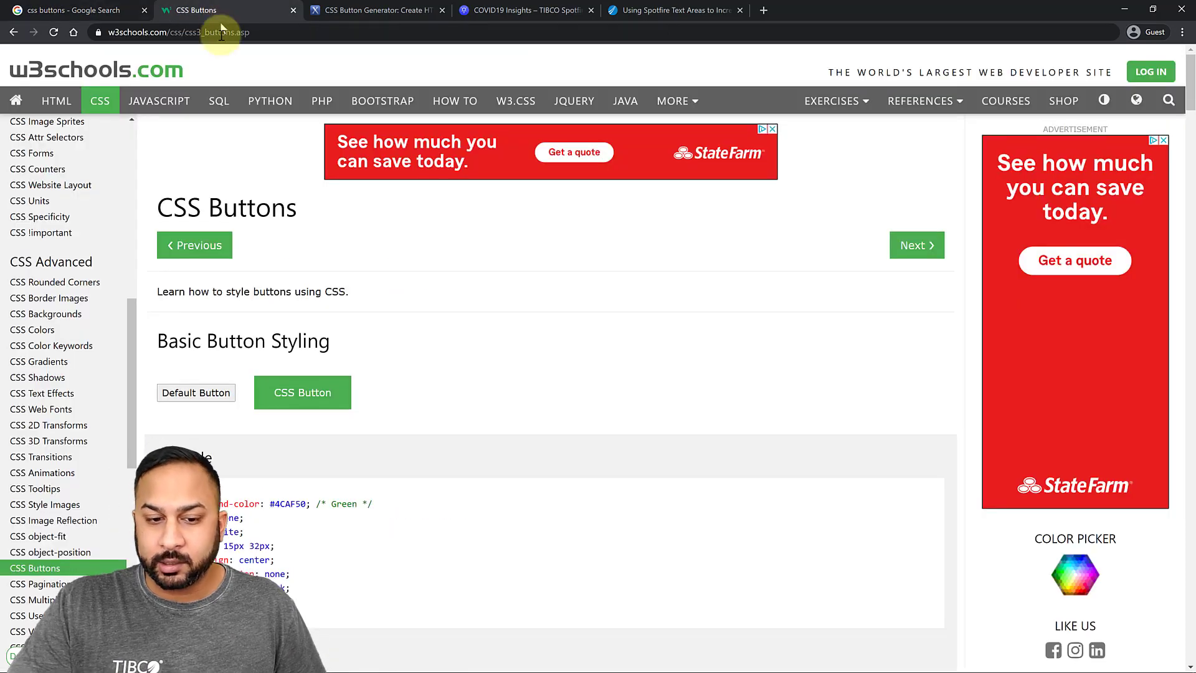
Review W3Schools' Basic Button Styling example, select 'white', then switch to the CSS Button Generator page
{"action": "scroll", "scroll_direction": "down", "scroll_amount": 3}
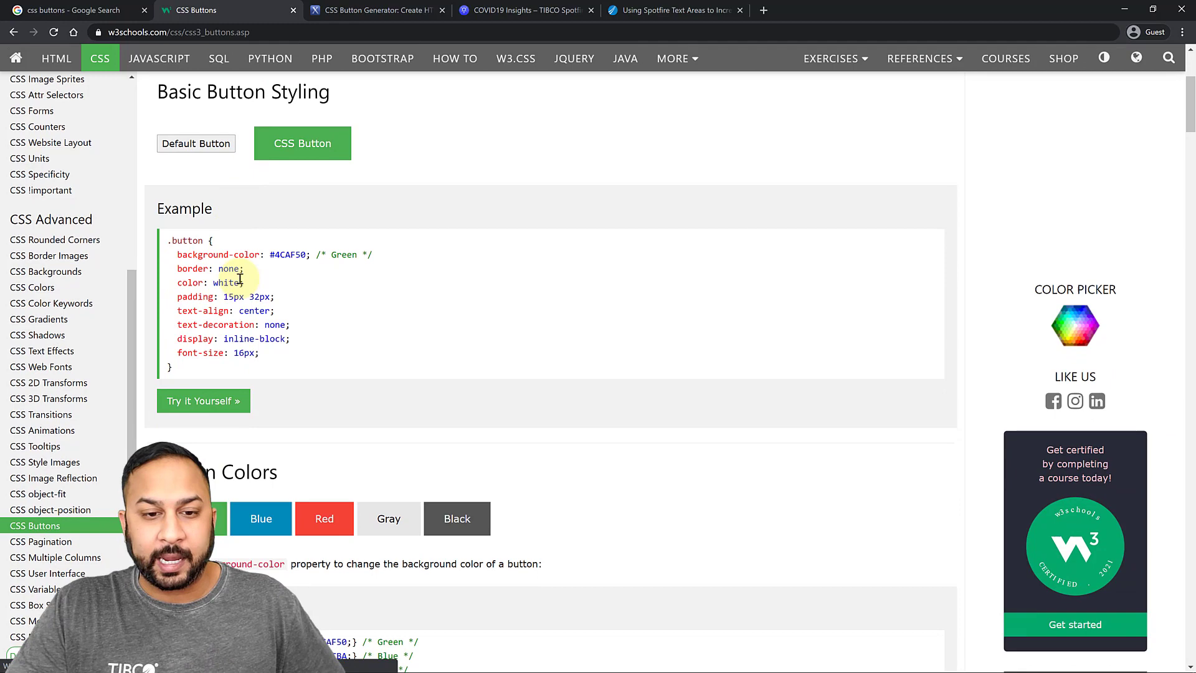
{"action": "double_click", "coordinate": [220, 255]}
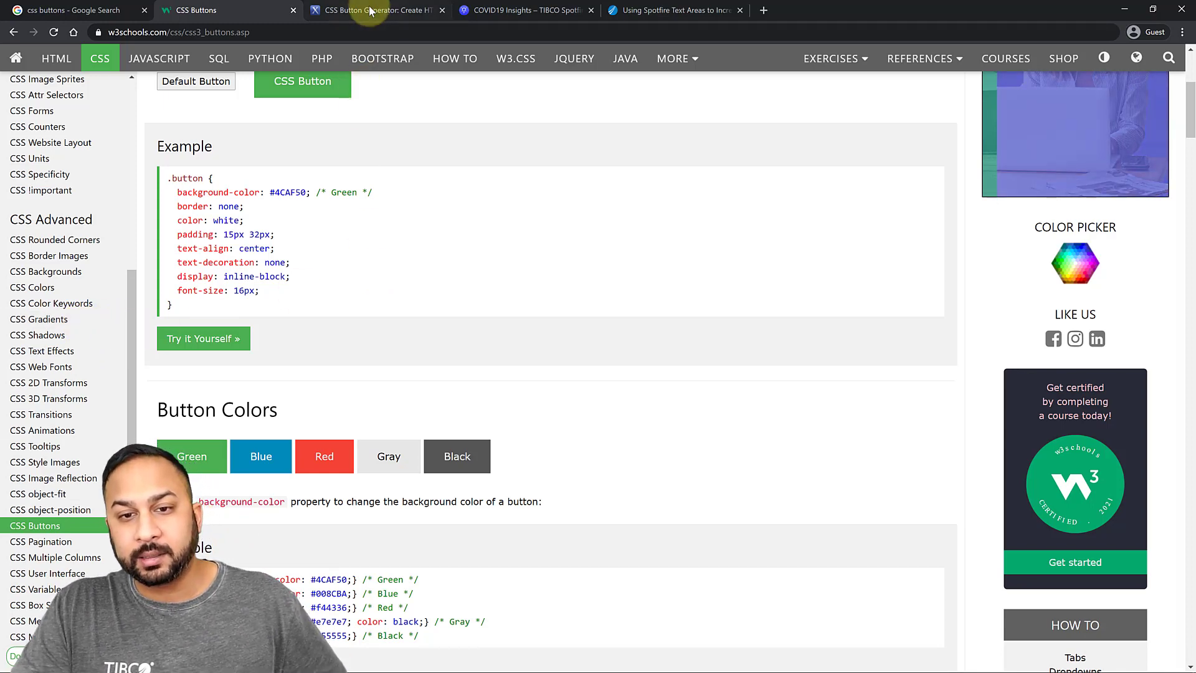
{"action": "left_click", "coordinate": [374, 10]}
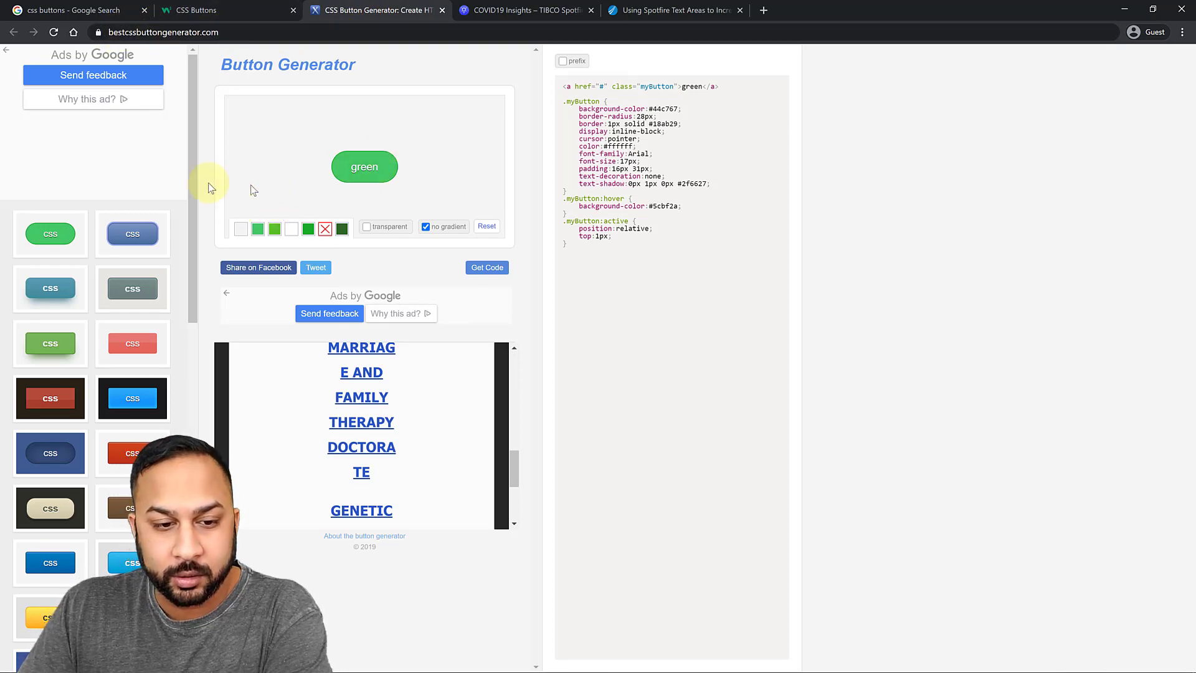
Try the dark grey and turquoise presets and shrink the button font size to 16px
{"action": "left_click", "coordinate": [50, 288]}
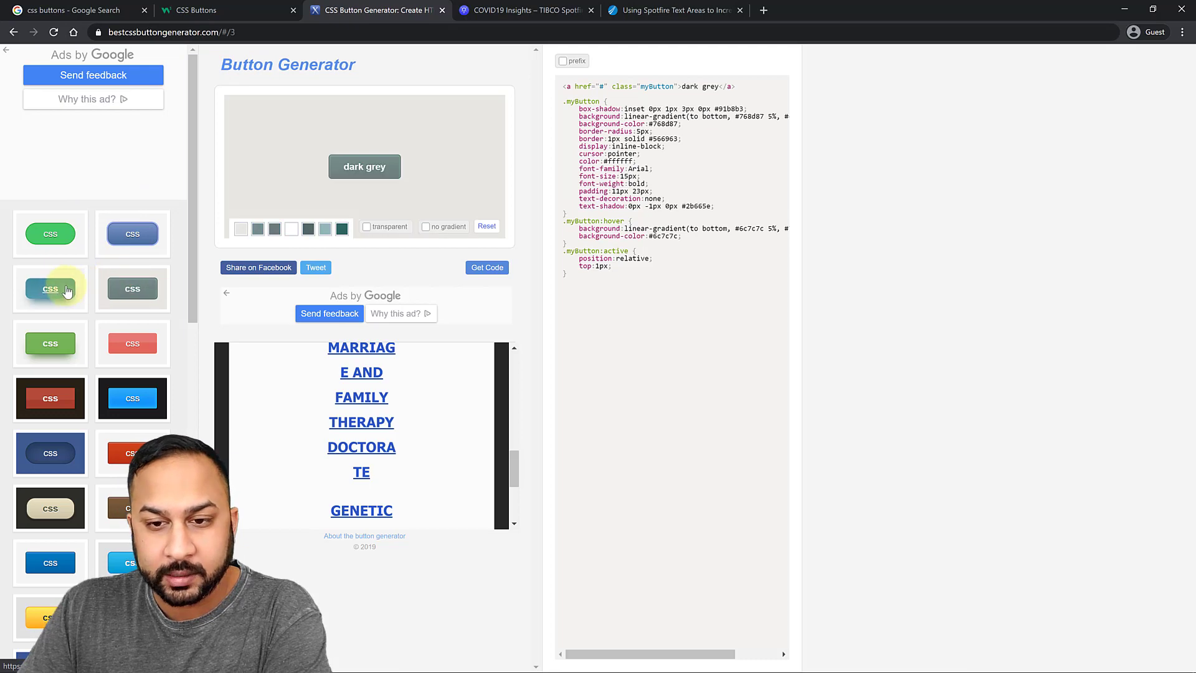
{"action": "left_click", "coordinate": [486, 226]}
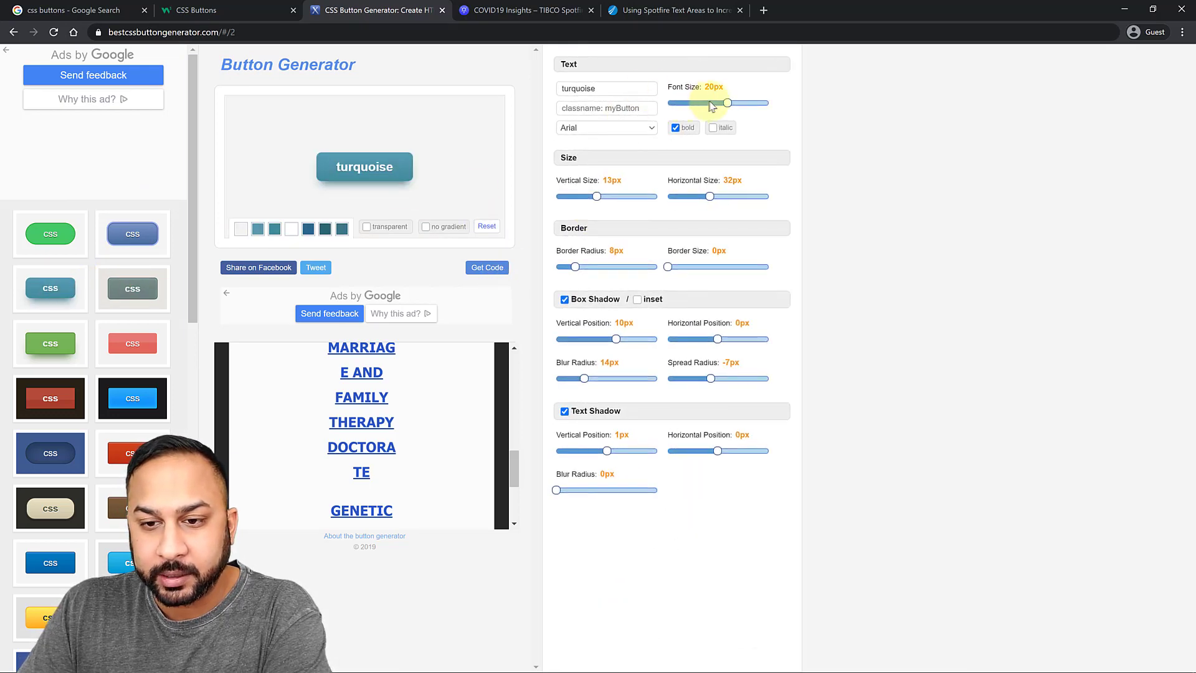
{"action": "left_click_drag", "start_coordinate": [727, 103], "coordinate": [719, 102]}
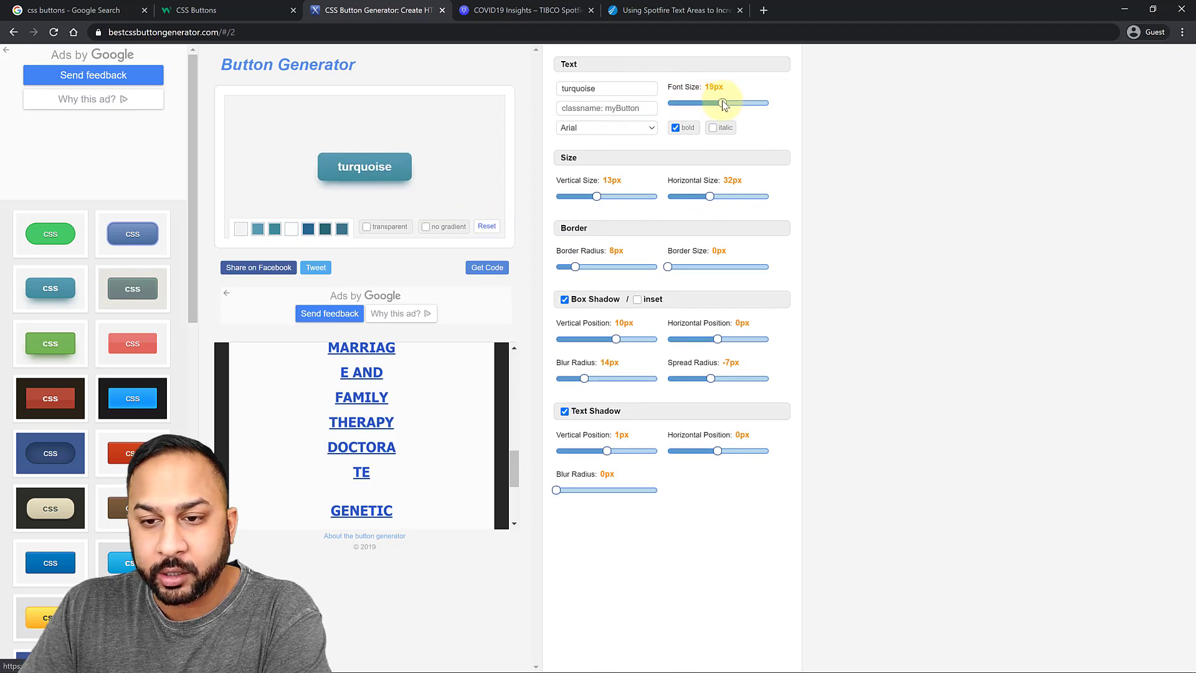
{"action": "left_click_drag", "start_coordinate": [723, 104], "coordinate": [706, 104]}
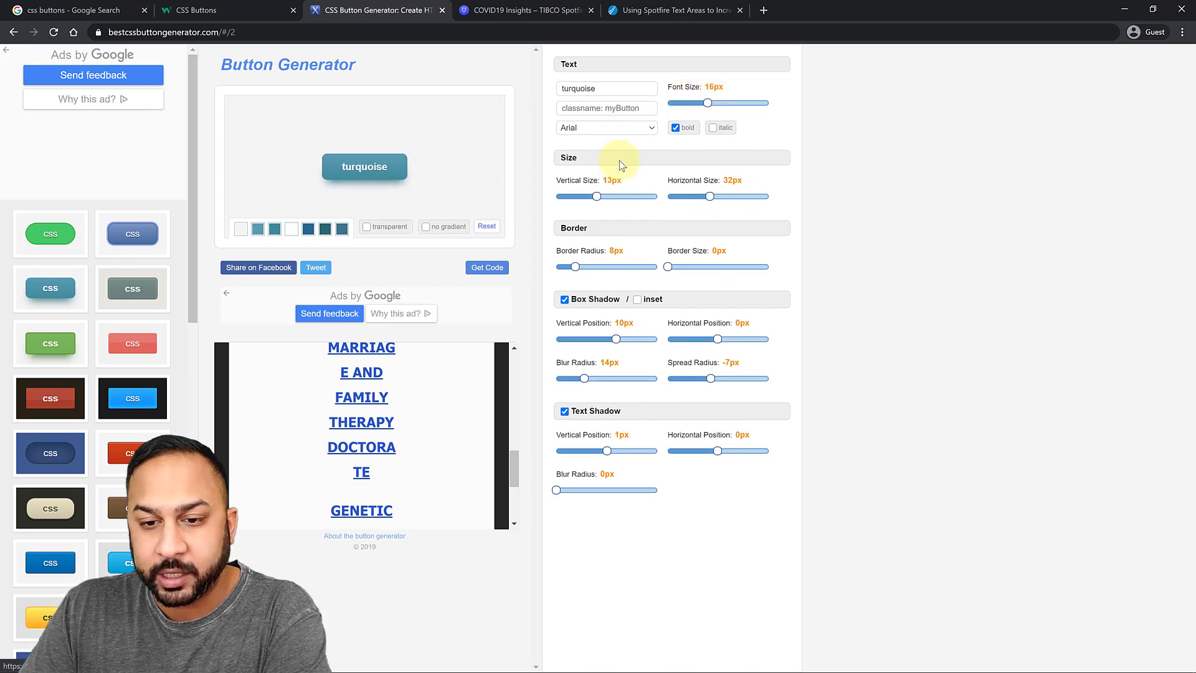
{"action": "left_click_drag", "start_coordinate": [595, 196], "coordinate": [587, 196]}
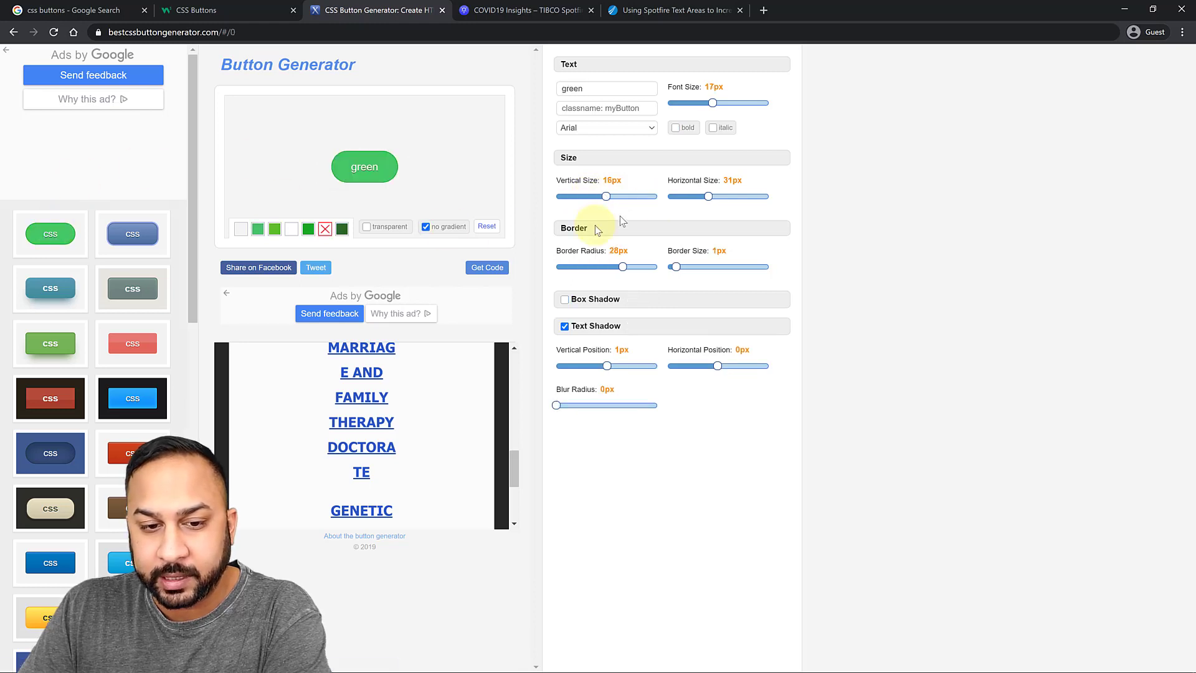
Make the button background blue (#454cc7) and display its generated CSS code
{"action": "left_click", "coordinate": [258, 228]}
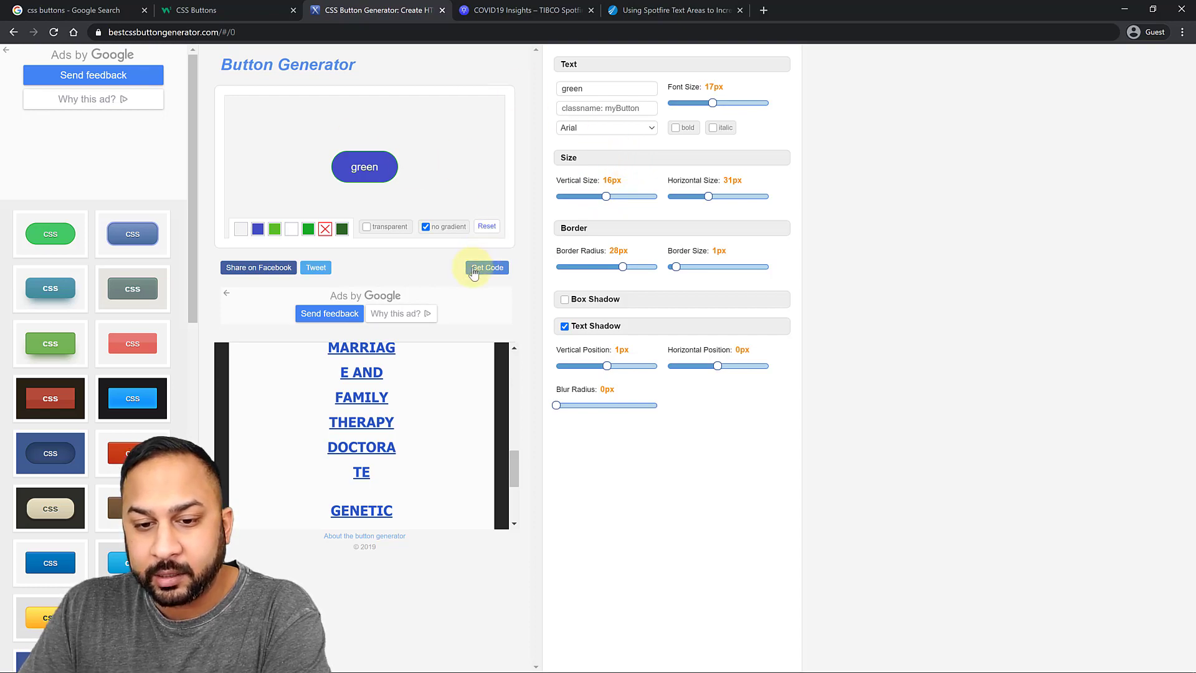
{"action": "left_click", "coordinate": [486, 267]}
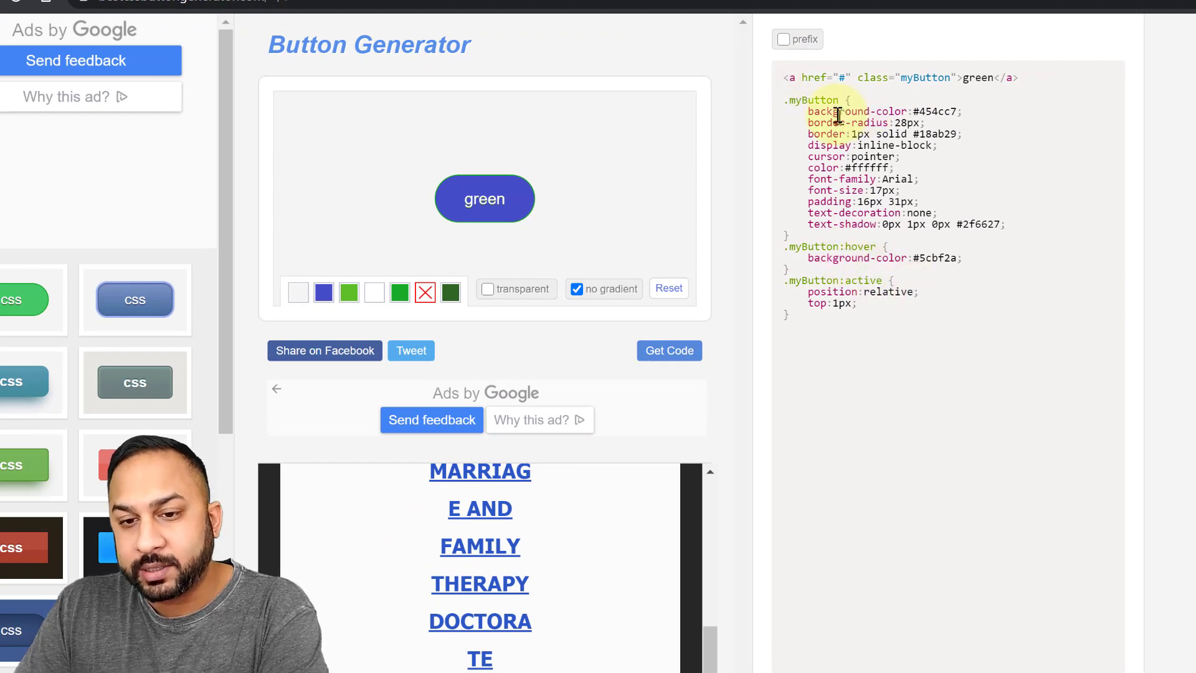
Review the generated CSS, then change the button label from 'green' to 'blah blah b'
{"action": "left_click_drag", "start_coordinate": [808, 111], "coordinate": [855, 313]}
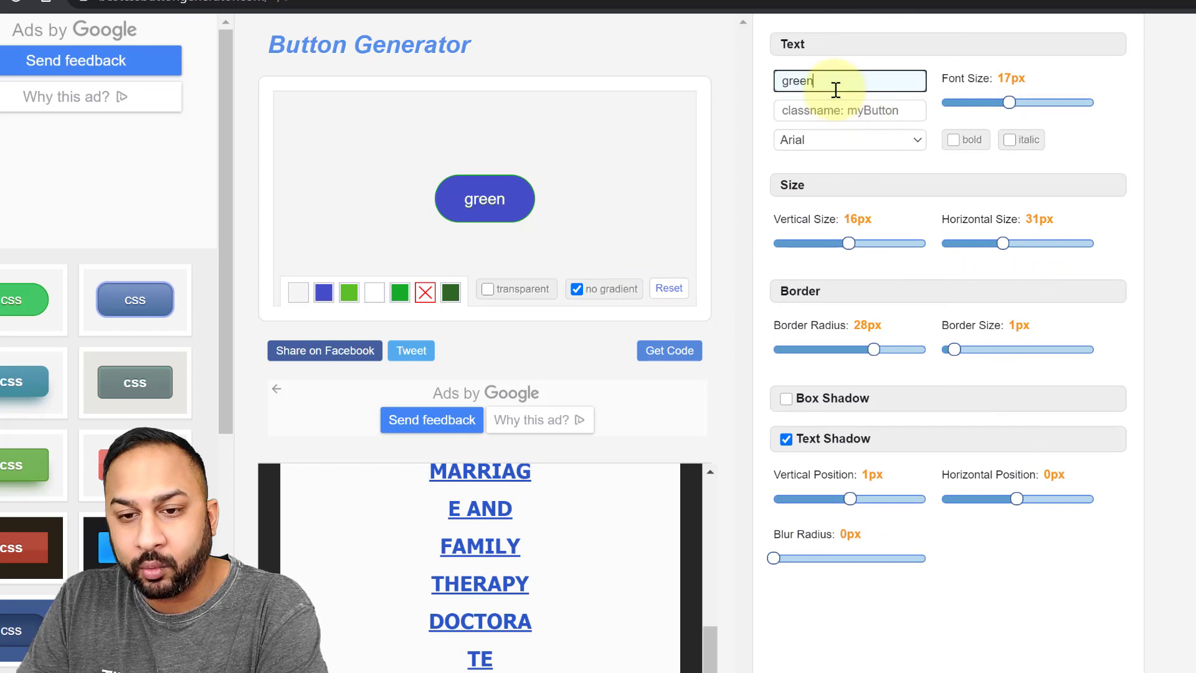
{"action": "double_click", "coordinate": [795, 81]}
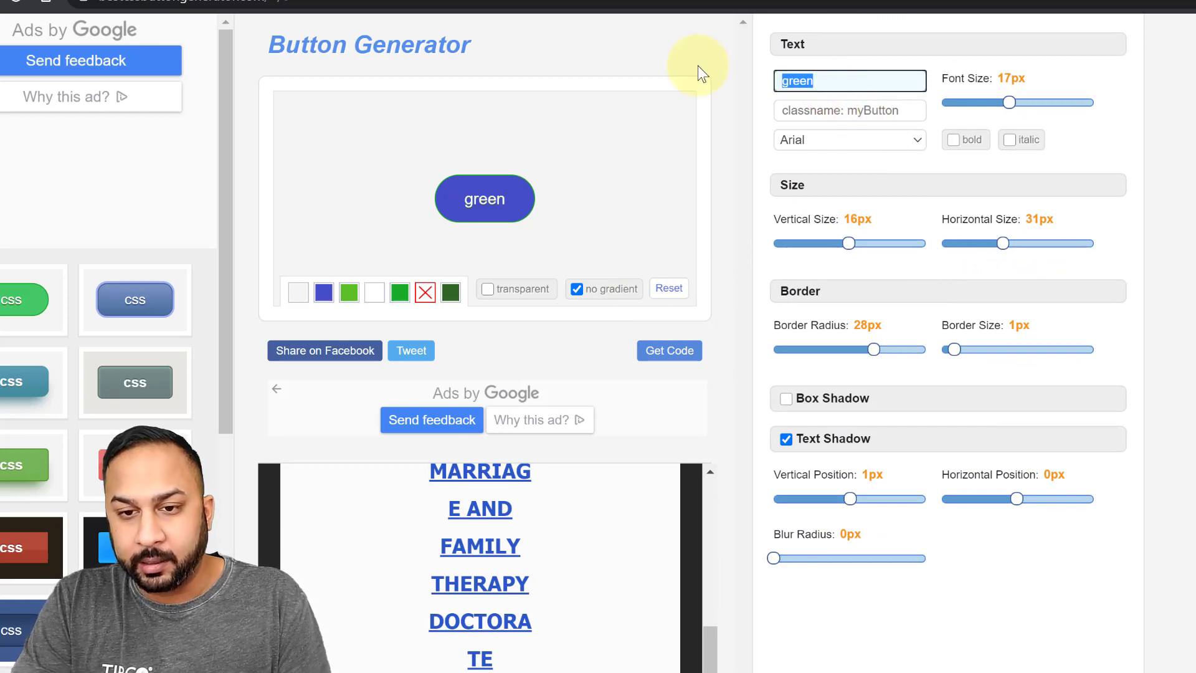
{"action": "type", "text": "blah blah b"}
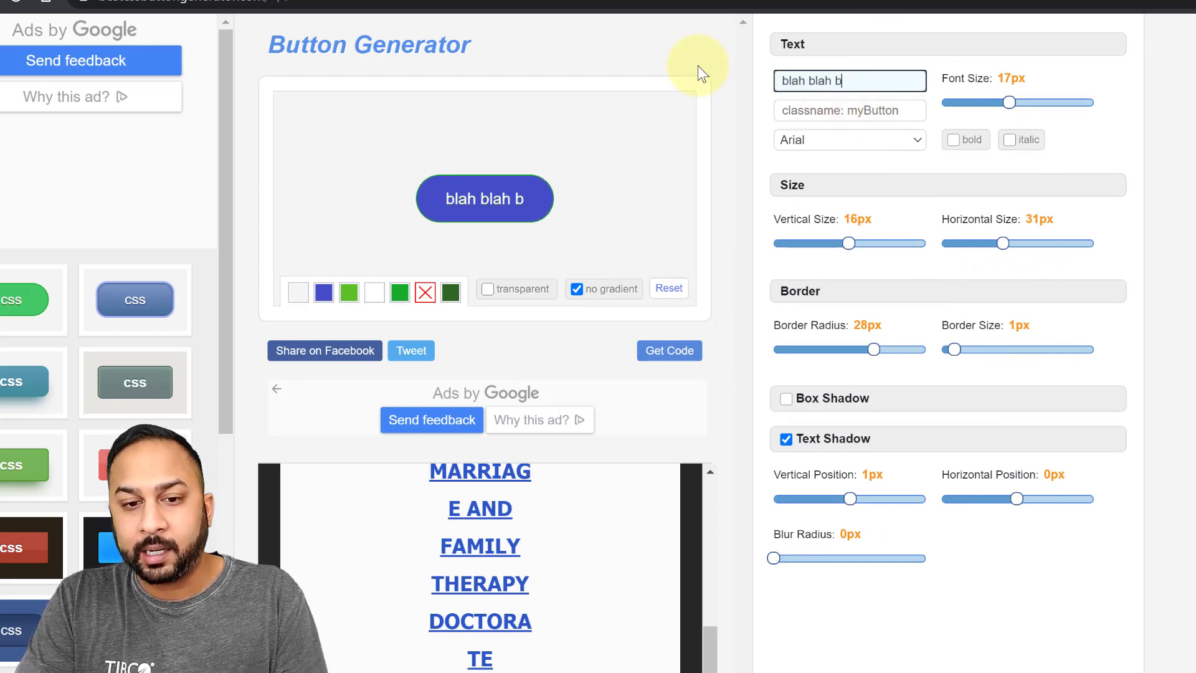